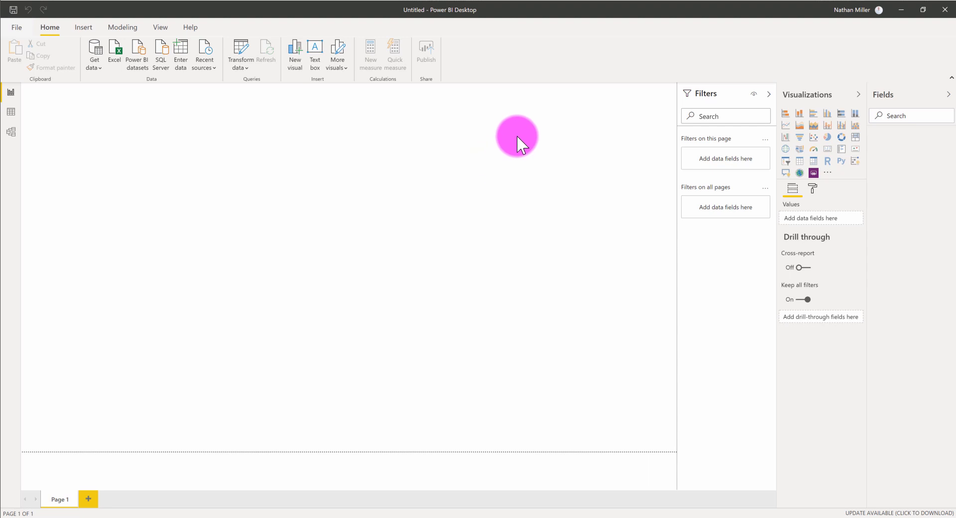
{"action": "mouse_move", "coordinate": [467, 164]}
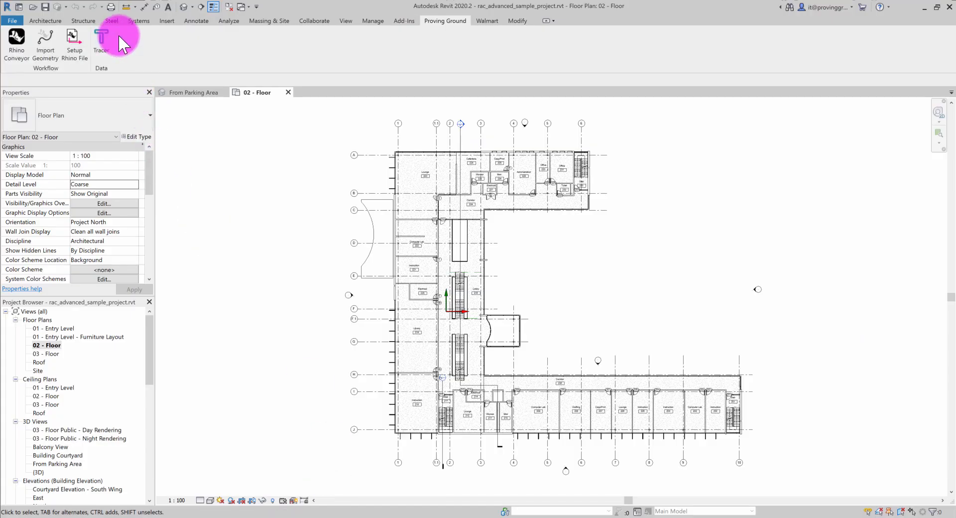
{"action": "mouse_move", "coordinate": [280, 281]}
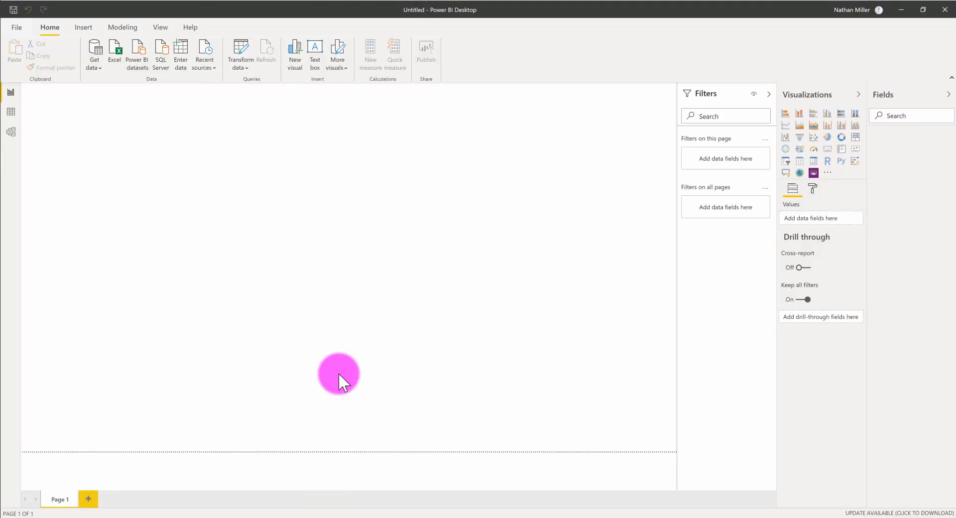
{"action": "mouse_move", "coordinate": [204, 55]}
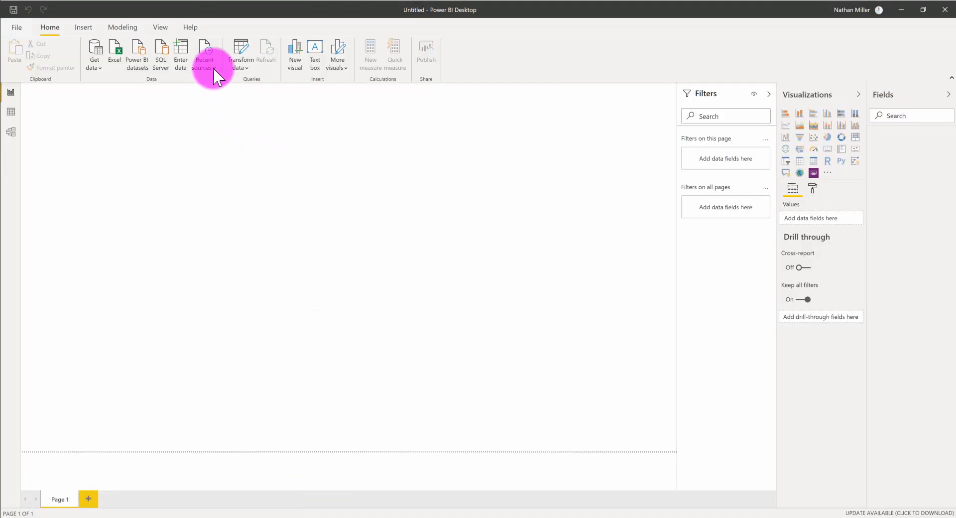
Reconnect to the recent ODBC Revit database and preview the RoomElements table in the Navigator
{"action": "left_click", "coordinate": [204, 54]}
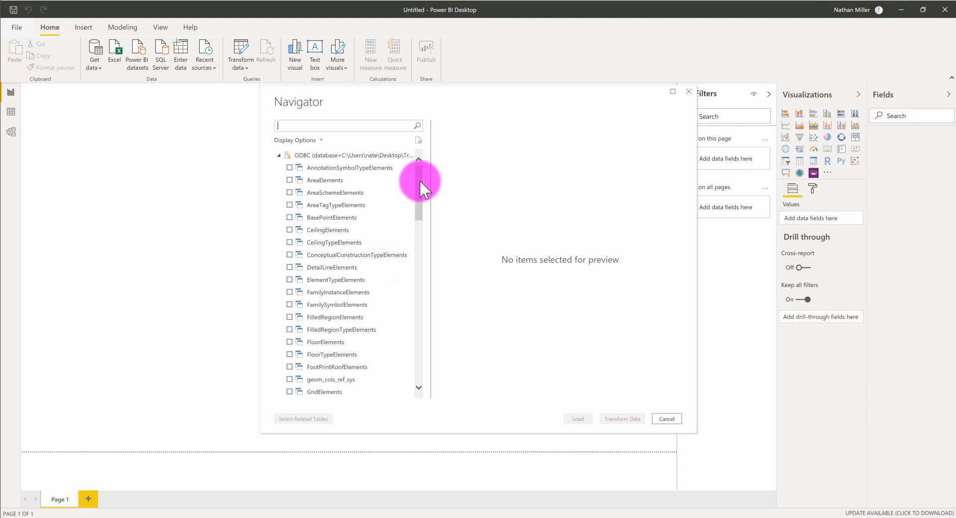
{"action": "scroll", "scroll_direction": "down", "scroll_amount": 3}
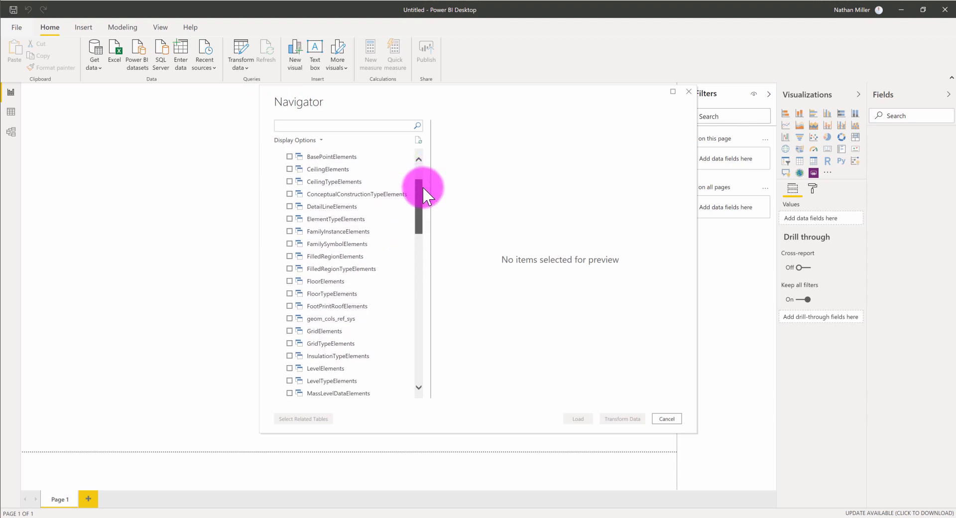
{"action": "scroll", "scroll_direction": "down", "scroll_amount": 3}
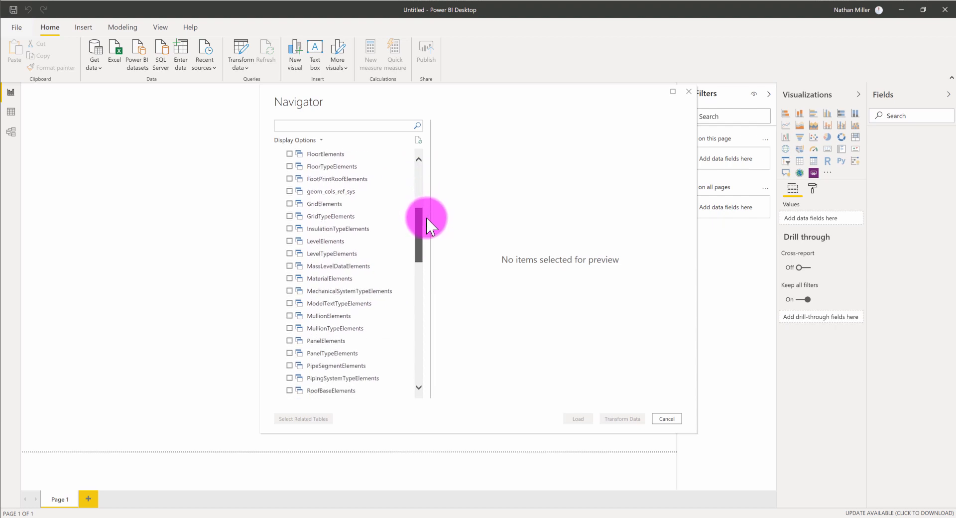
{"action": "scroll", "scroll_direction": "down", "scroll_amount": 3}
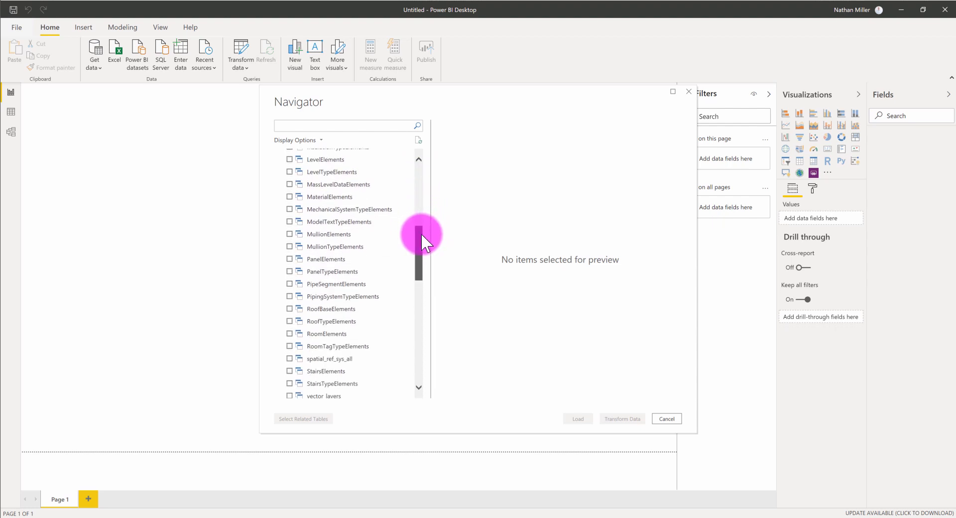
{"action": "scroll", "scroll_direction": "down", "scroll_amount": 3}
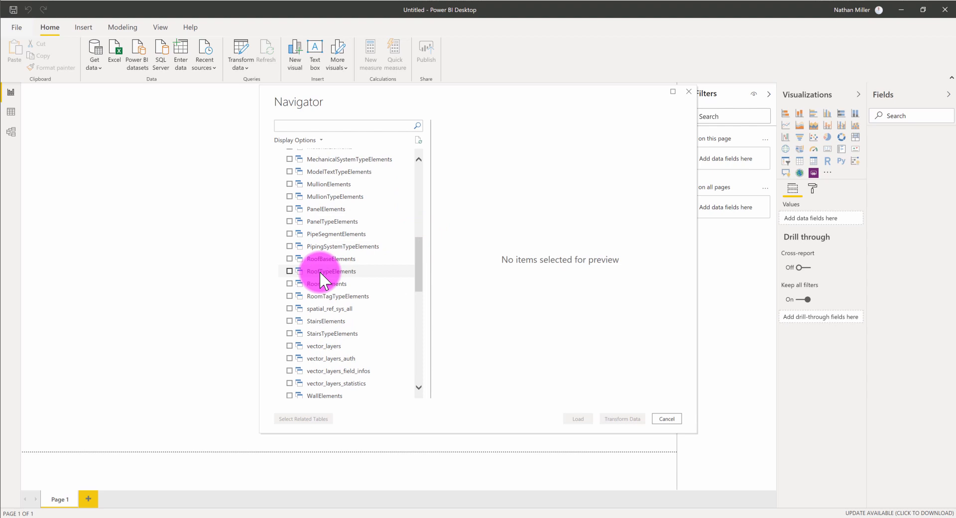
{"action": "left_click", "coordinate": [327, 284]}
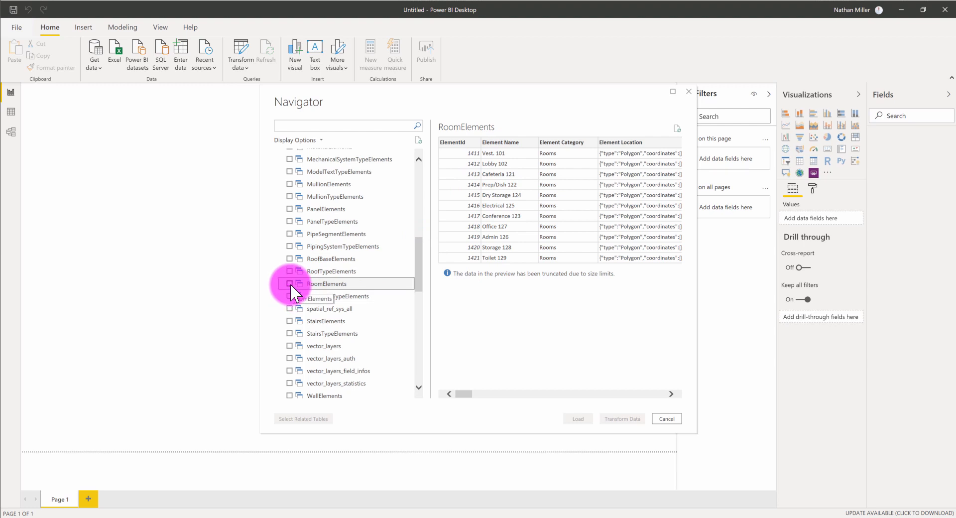
Load the checked RoomElements table into the report's data model
{"action": "left_click", "coordinate": [289, 284]}
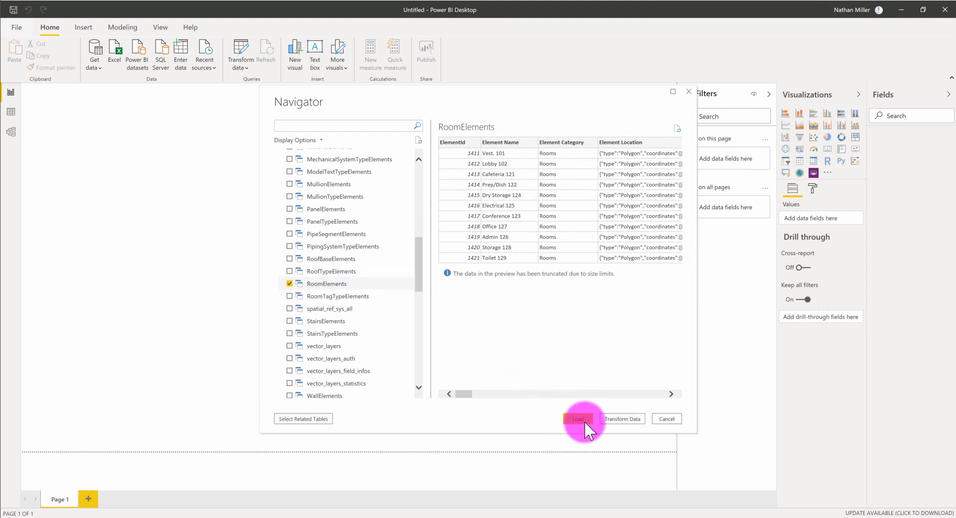
{"action": "left_click", "coordinate": [577, 418]}
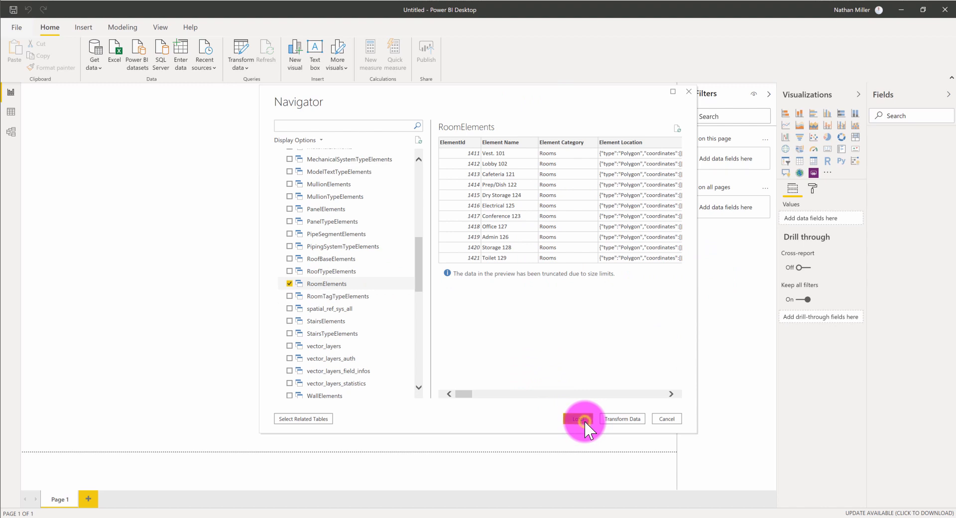
{"action": "left_click", "coordinate": [577, 418]}
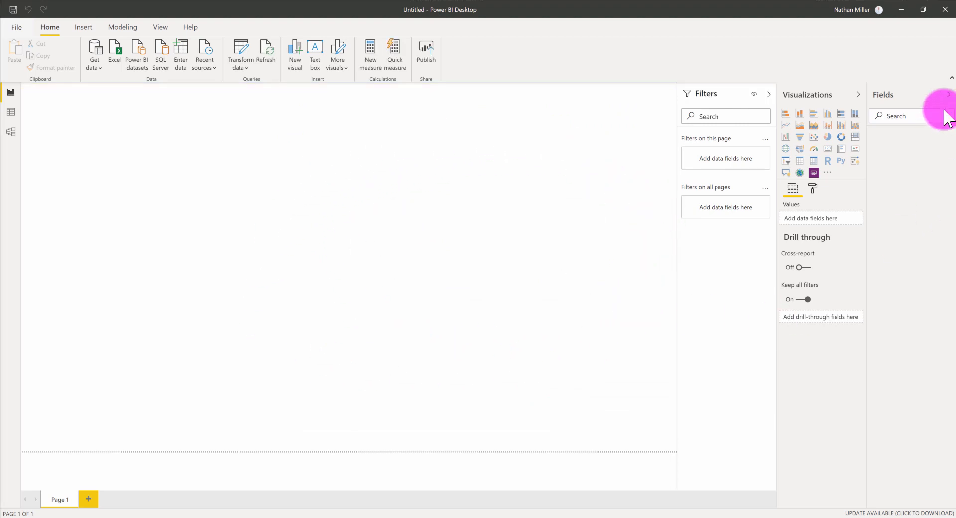
Review the RoomElements table's 91 room rows and its columns in Data view
{"action": "left_click", "coordinate": [881, 136]}
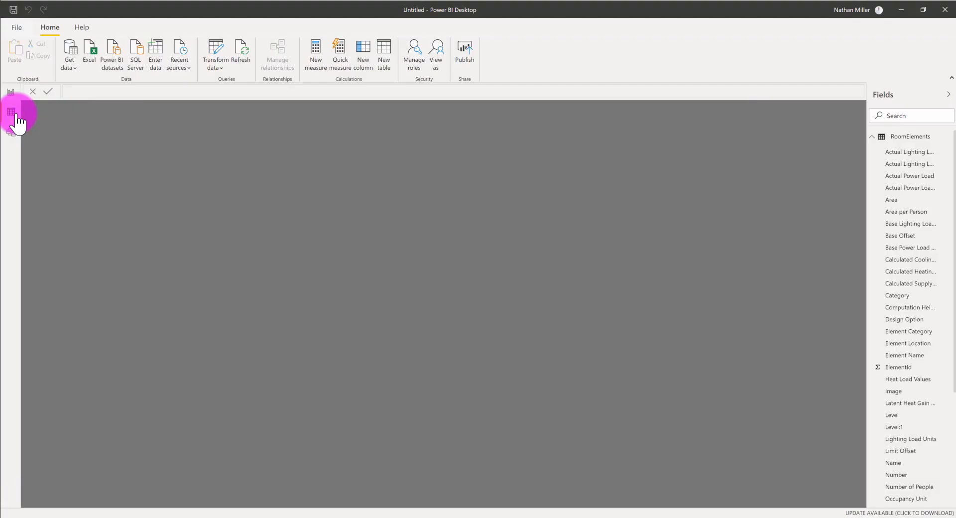
{"action": "left_click", "coordinate": [10, 113]}
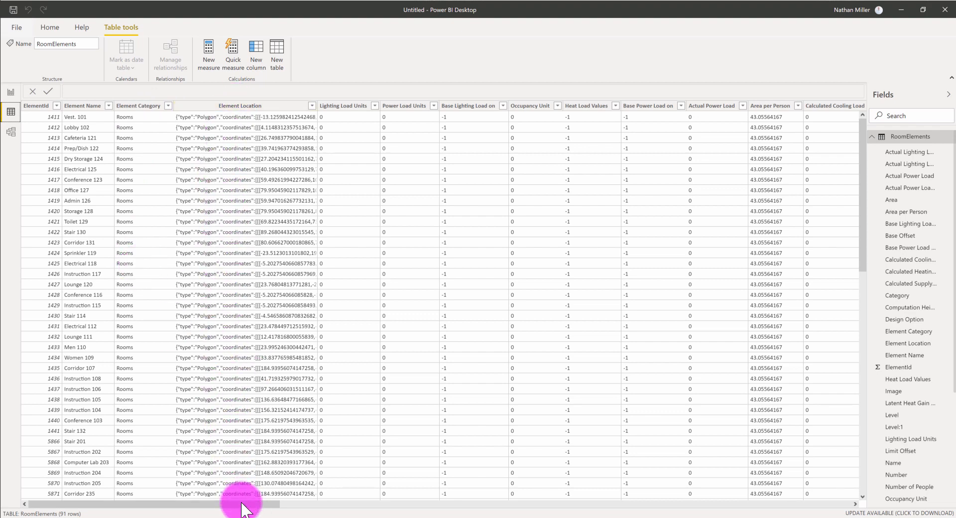
{"action": "left_click_drag", "start_coordinate": [244, 504], "coordinate": [384, 504]}
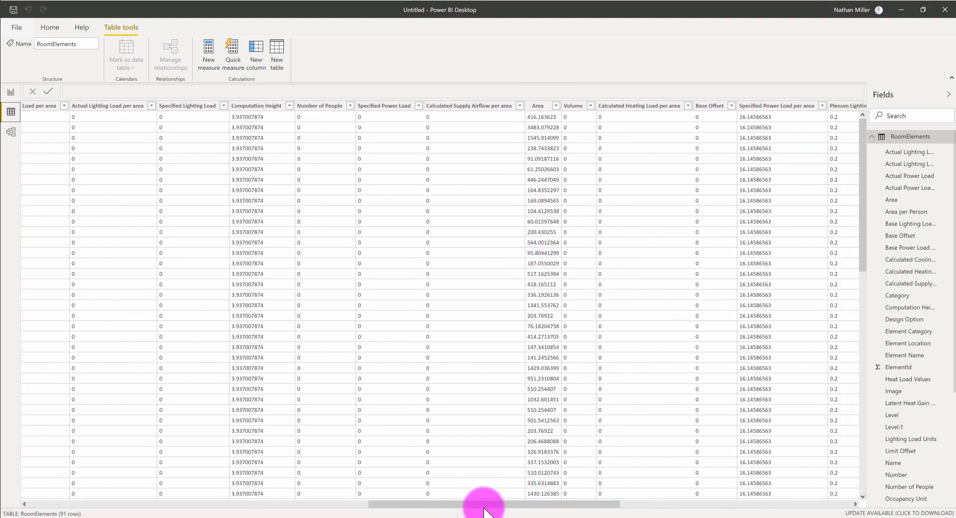
{"action": "left_click_drag", "start_coordinate": [484, 504], "coordinate": [585, 504]}
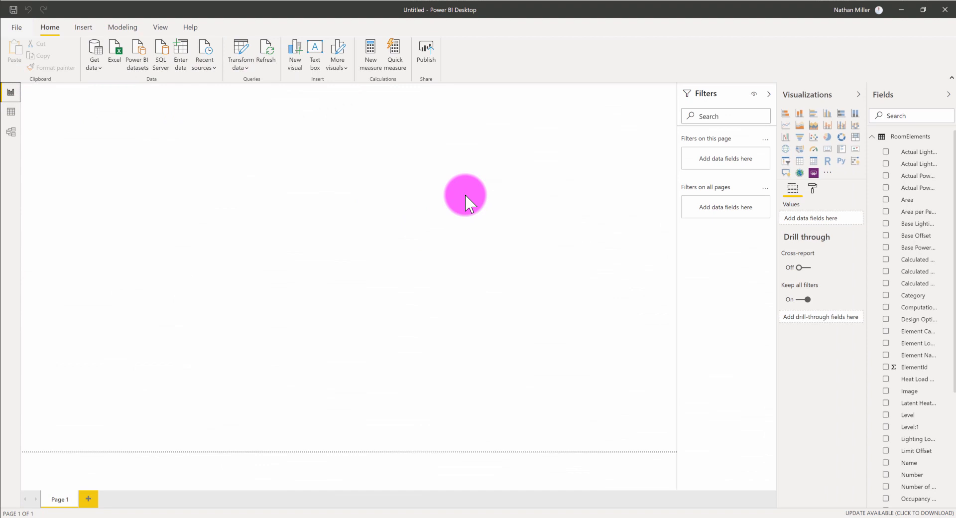
{"action": "mouse_move", "coordinate": [512, 201]}
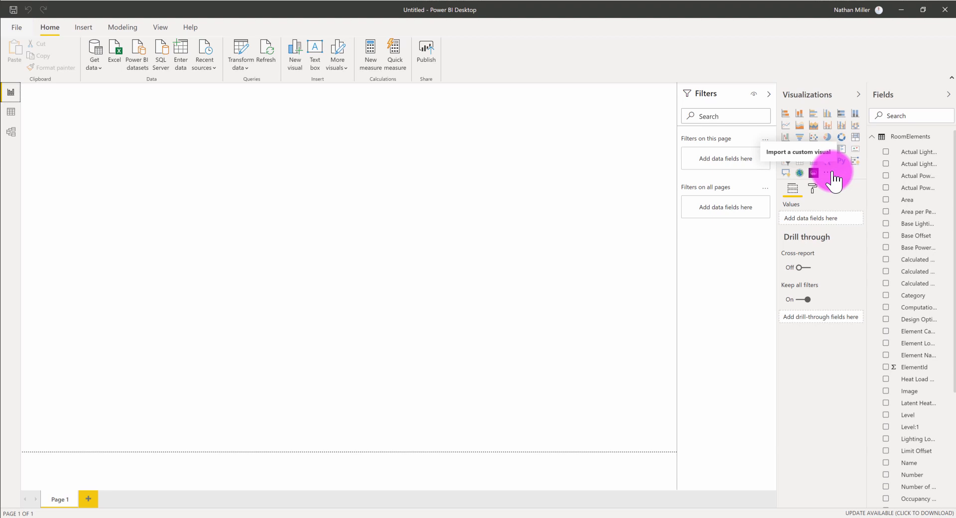
Start importing a custom visual from file, accepting the security warning
{"action": "left_click", "coordinate": [840, 161]}
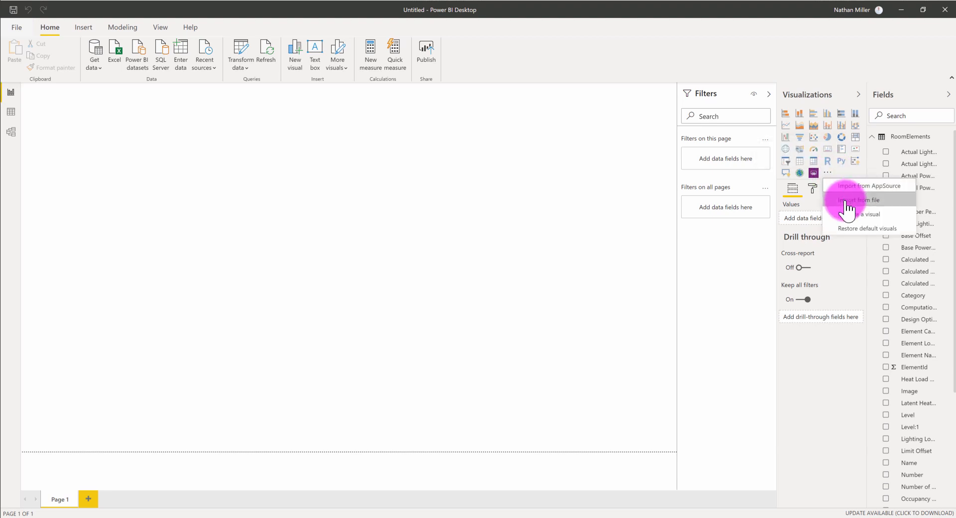
{"action": "left_click", "coordinate": [859, 200]}
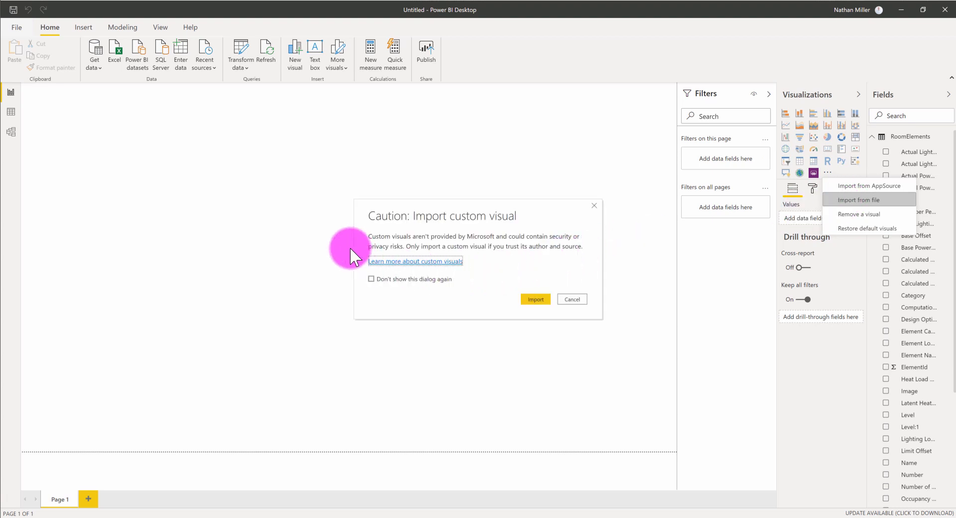
{"action": "mouse_move", "coordinate": [567, 280]}
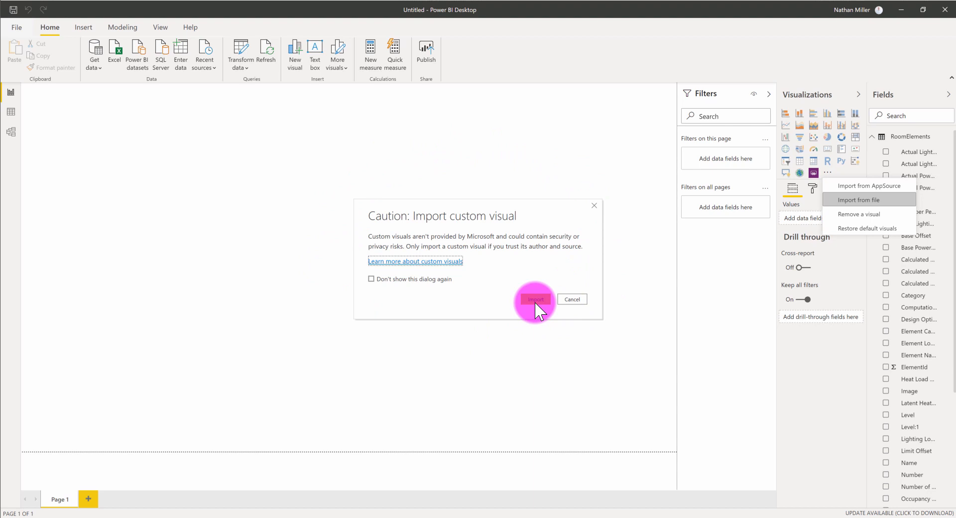
{"action": "left_click", "coordinate": [534, 300]}
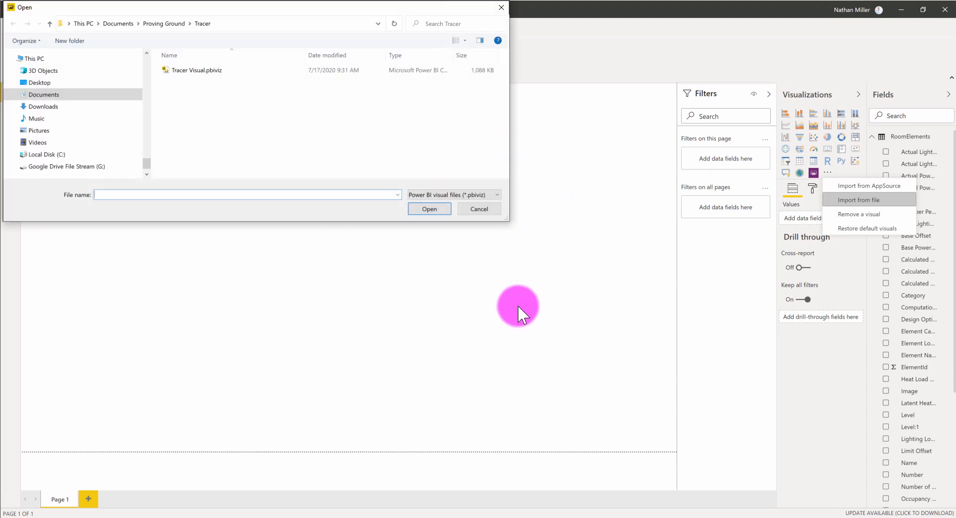
{"action": "mouse_move", "coordinate": [229, 34]}
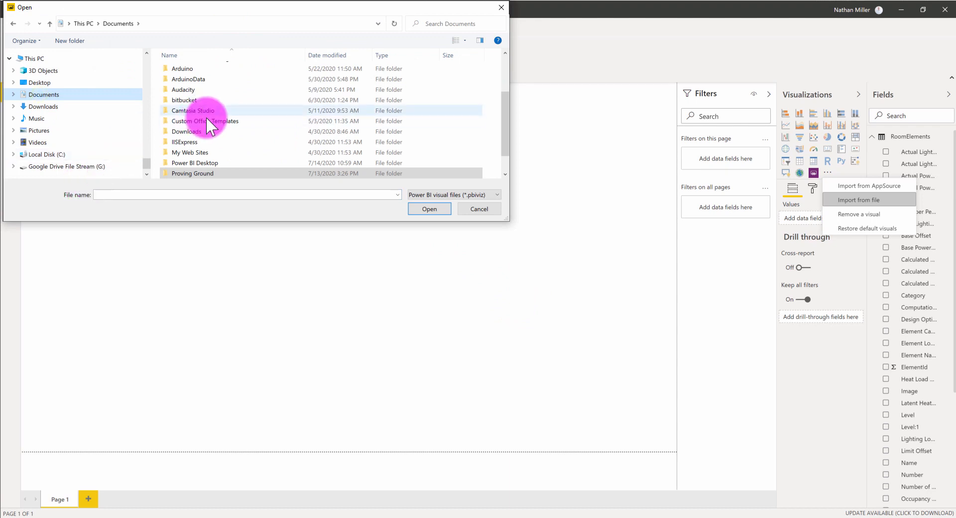
Import the Tracer Visual file from the Proving Ground folder and dismiss the success message
{"action": "left_click", "coordinate": [193, 173]}
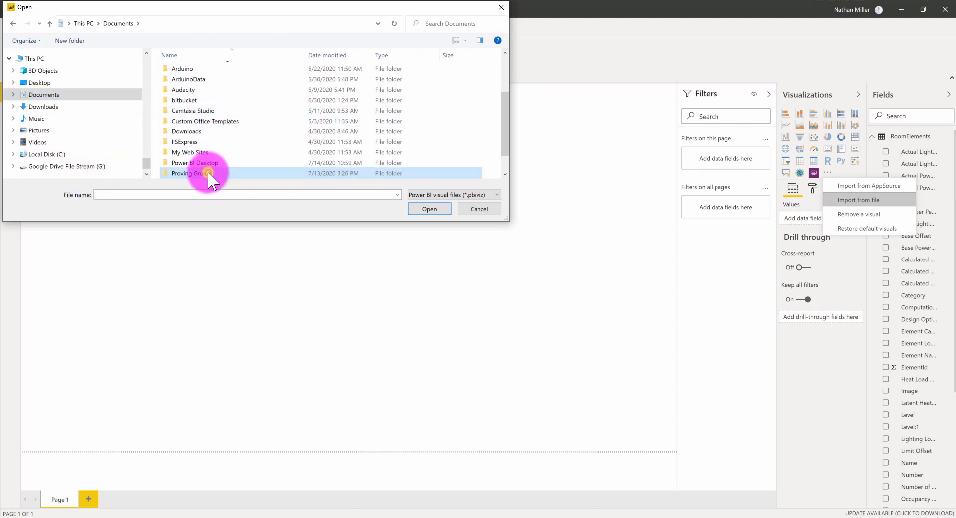
{"action": "double_click", "coordinate": [189, 174]}
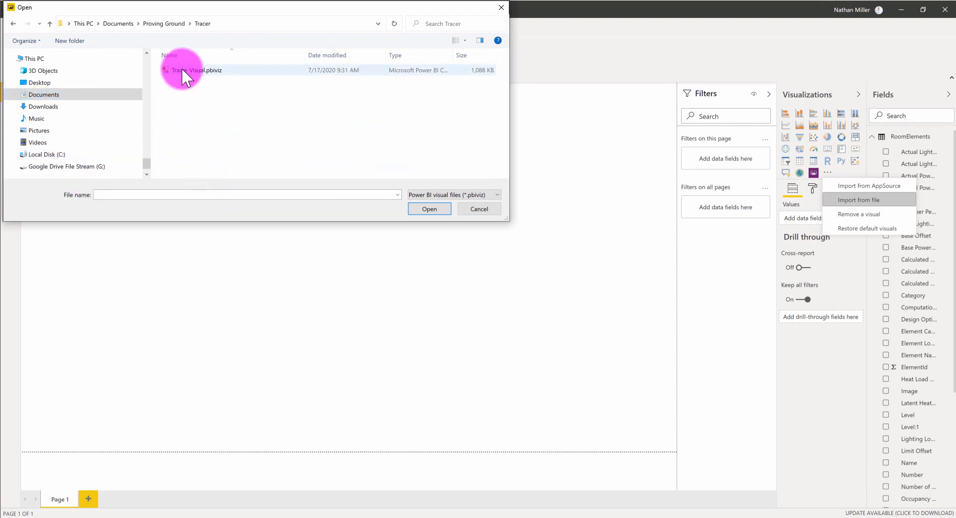
{"action": "mouse_move", "coordinate": [202, 76]}
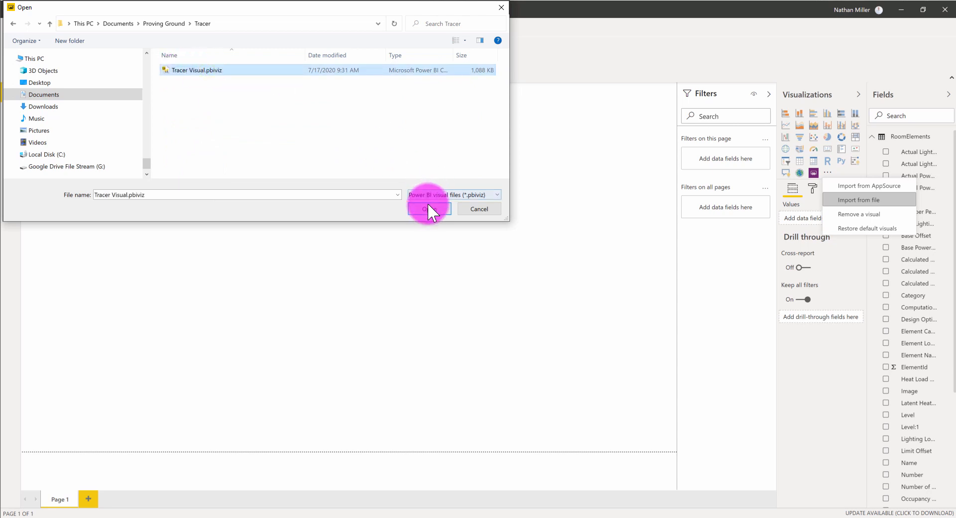
{"action": "left_click", "coordinate": [428, 208]}
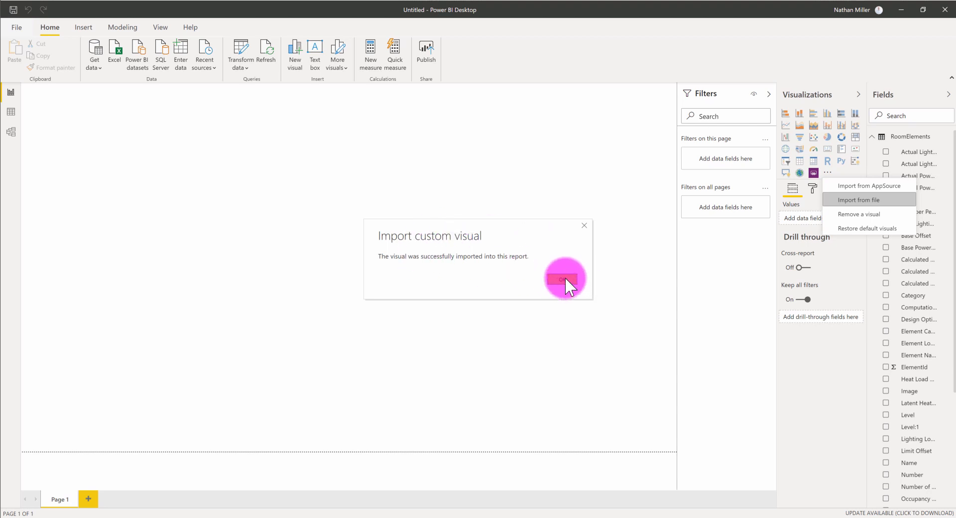
{"action": "left_click", "coordinate": [562, 280]}
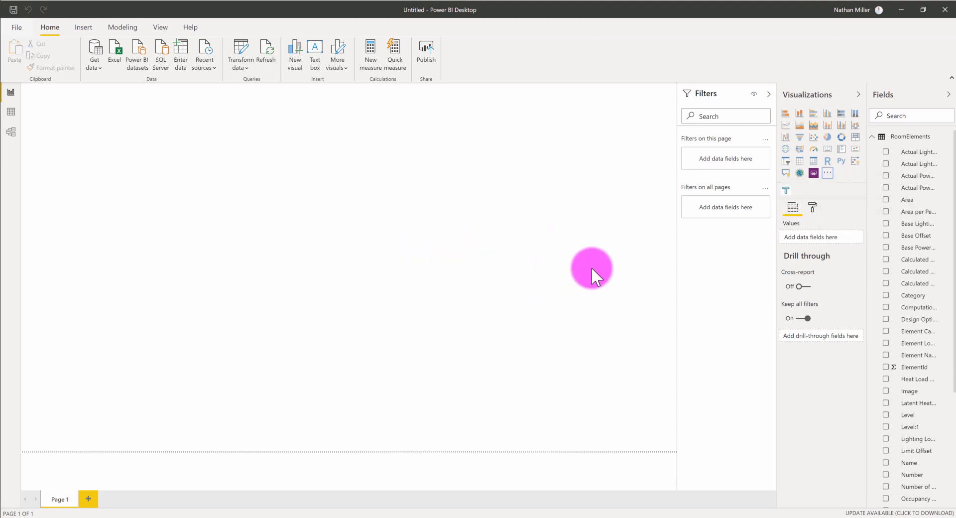
{"action": "mouse_move", "coordinate": [786, 190]}
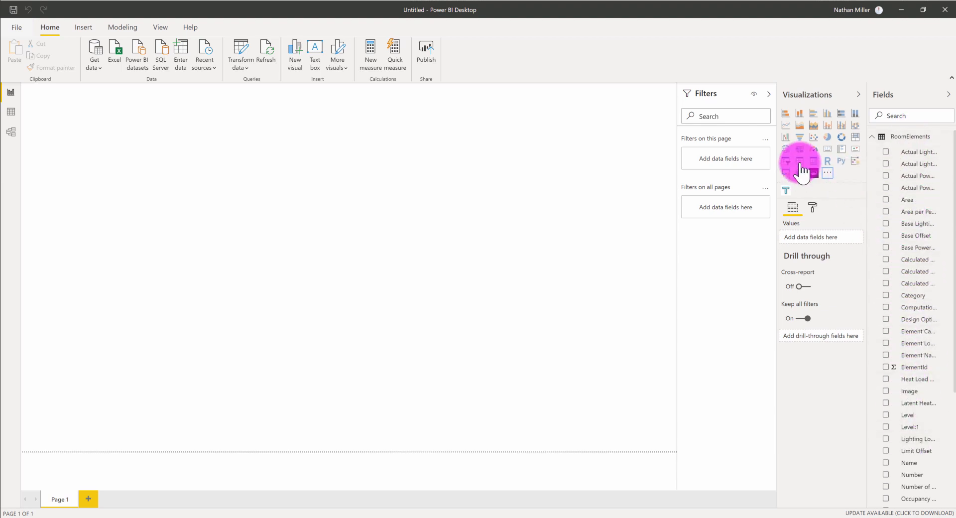
{"action": "mouse_move", "coordinate": [799, 150]}
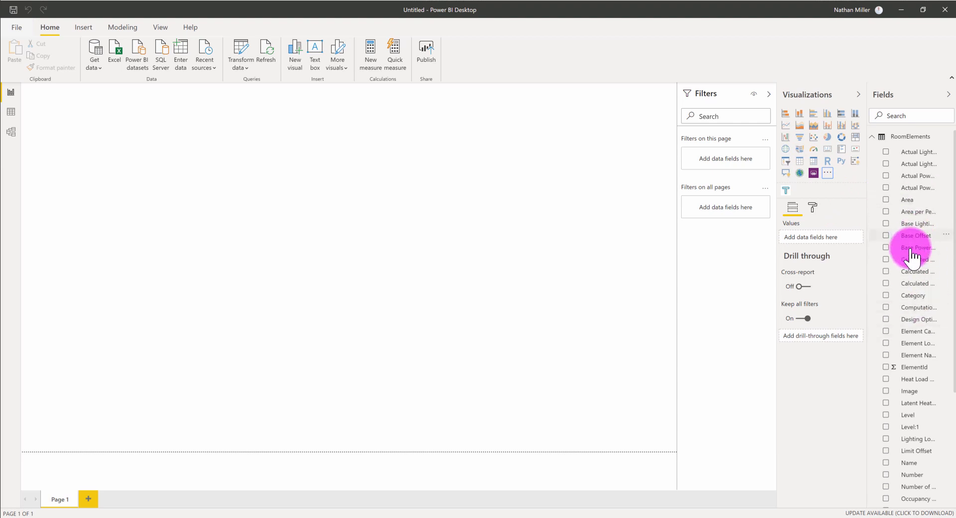
{"action": "mouse_move", "coordinate": [788, 192]}
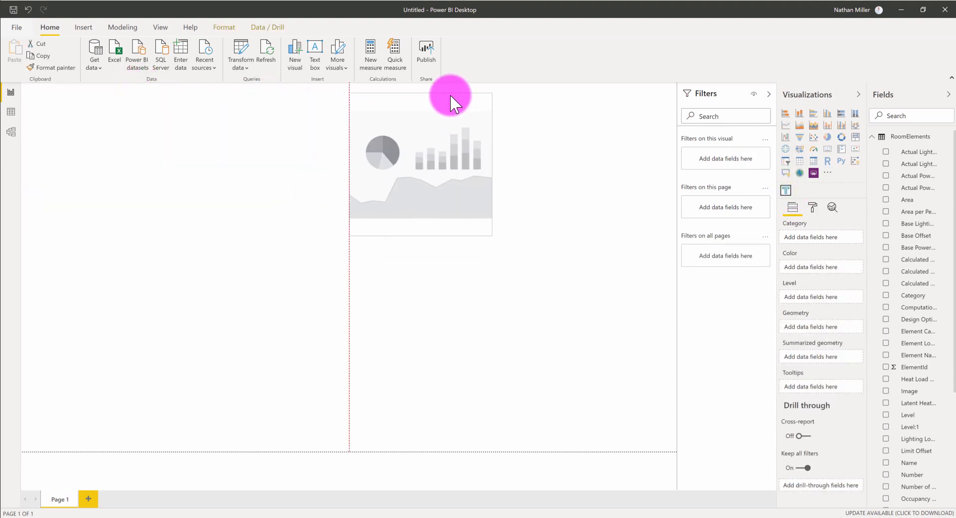
Resize the Tracer Visual to fill the right half of the page and keep it selected
{"action": "left_click", "coordinate": [451, 97]}
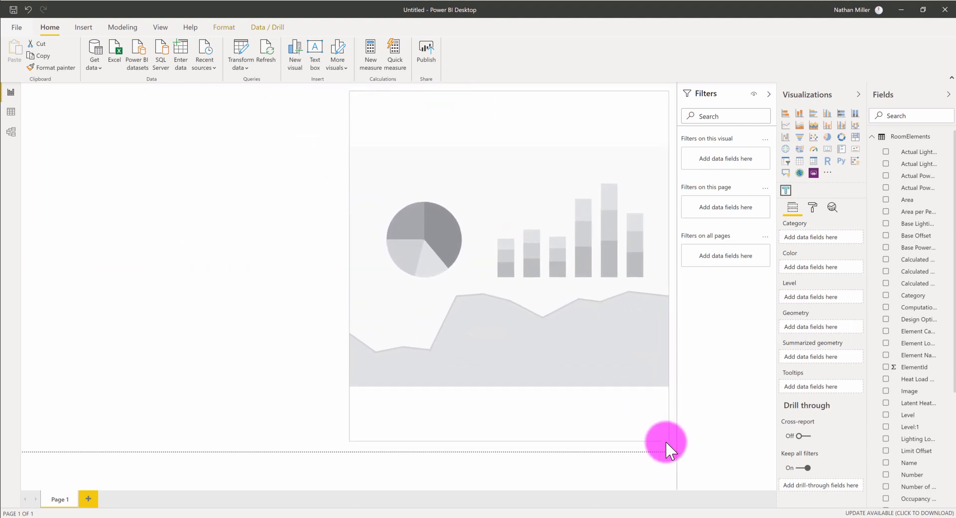
{"action": "left_click", "coordinate": [666, 442]}
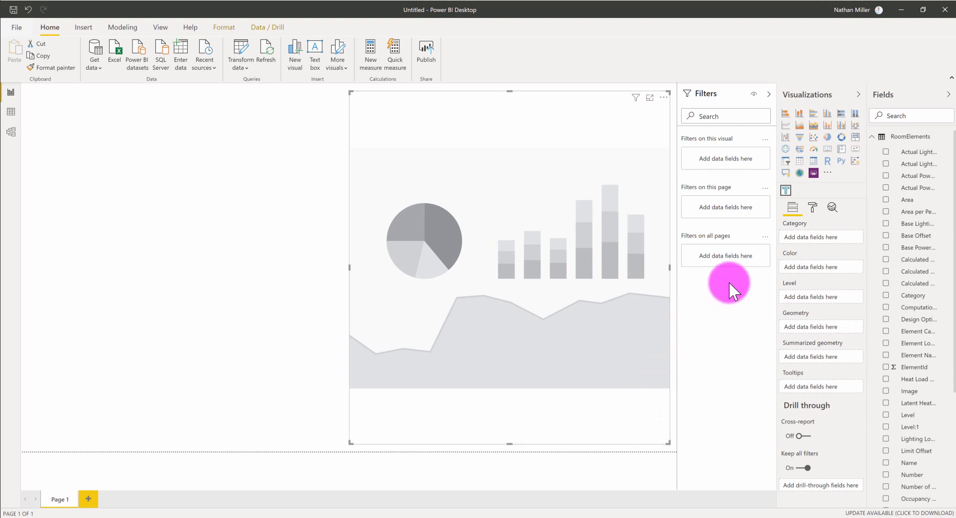
{"action": "mouse_move", "coordinate": [454, 317]}
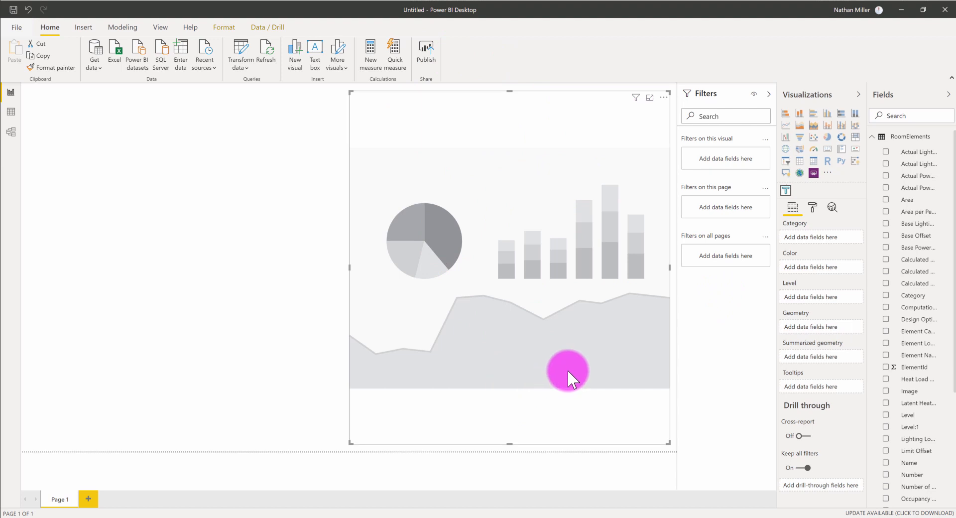
{"action": "mouse_move", "coordinate": [819, 345]}
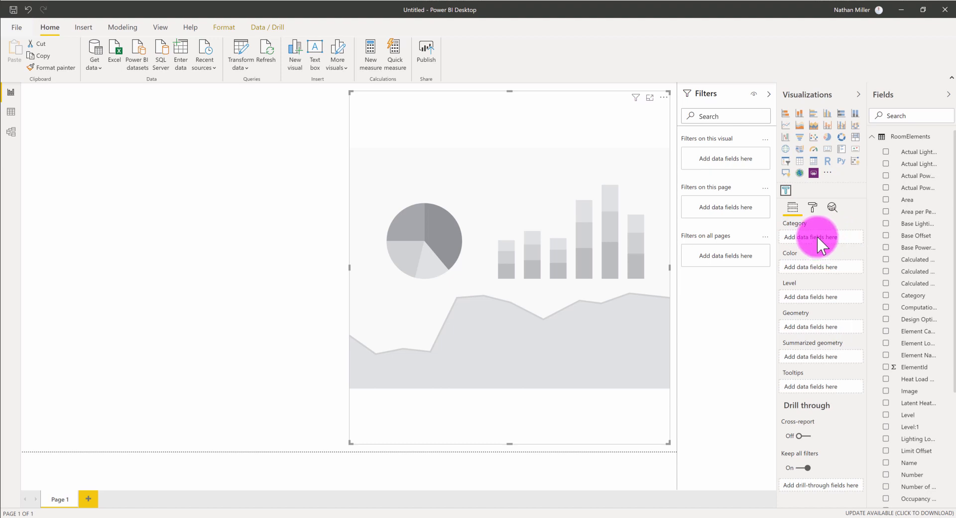
{"action": "mouse_move", "coordinate": [816, 327]}
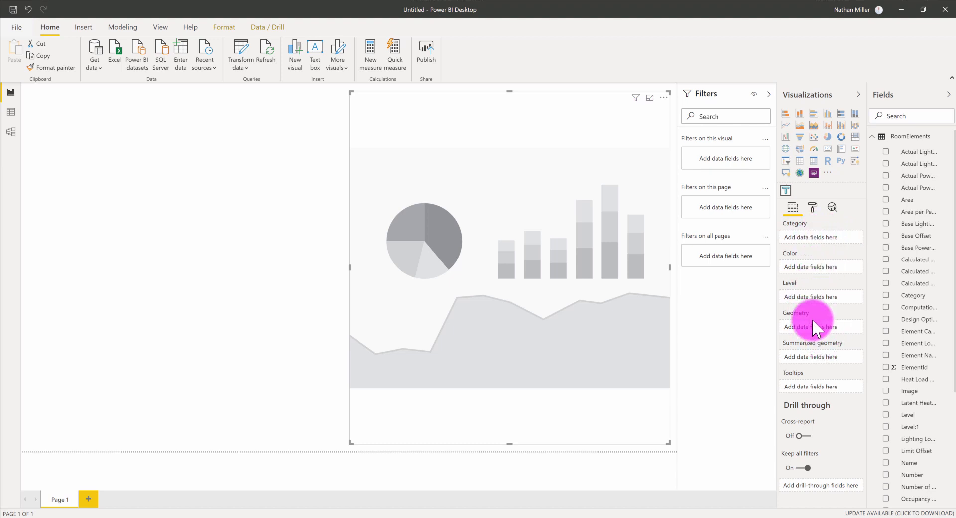
{"action": "mouse_move", "coordinate": [826, 267]}
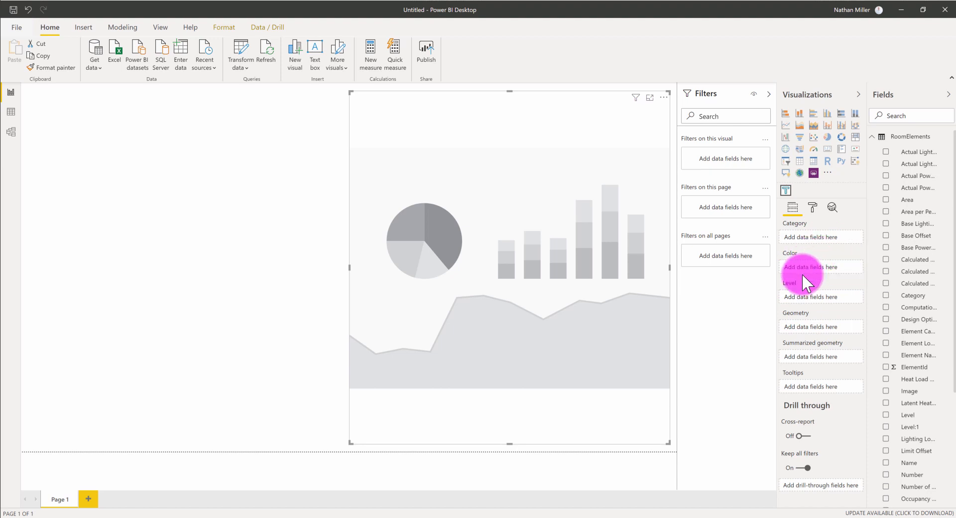
{"action": "mouse_move", "coordinate": [804, 304]}
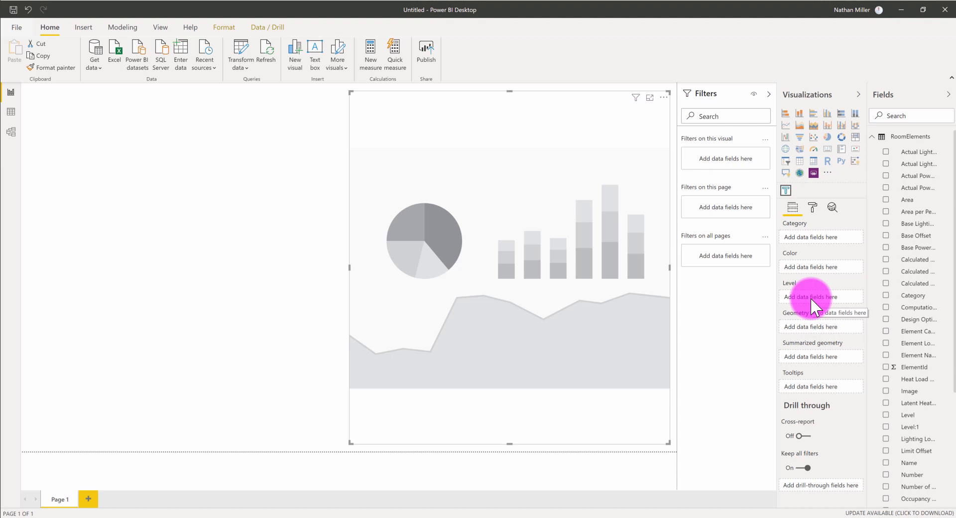
{"action": "mouse_move", "coordinate": [816, 334]}
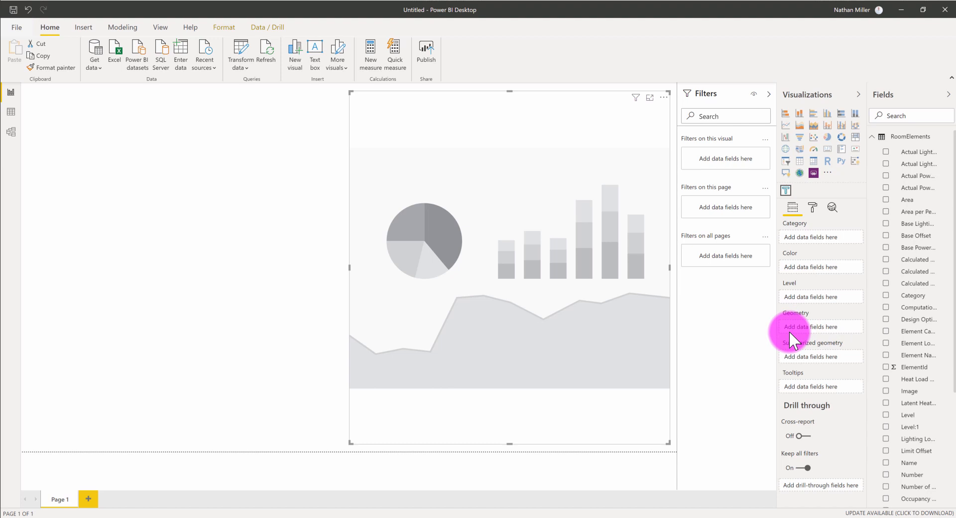
{"action": "mouse_move", "coordinate": [848, 332]}
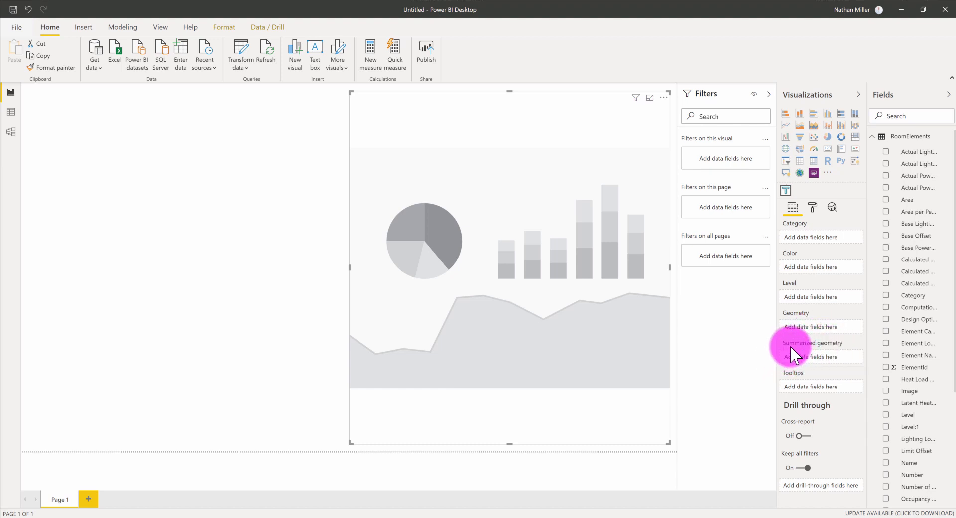
{"action": "mouse_move", "coordinate": [878, 321]}
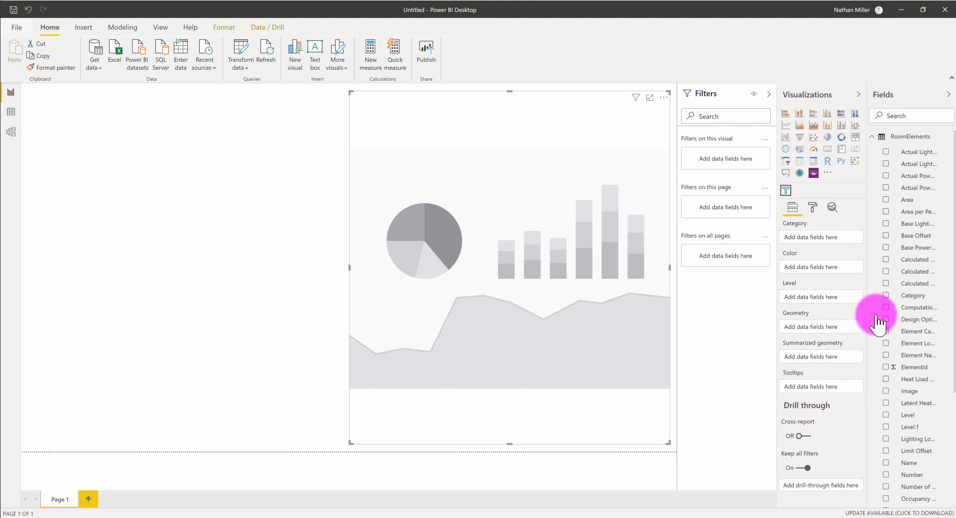
{"action": "mouse_move", "coordinate": [869, 342]}
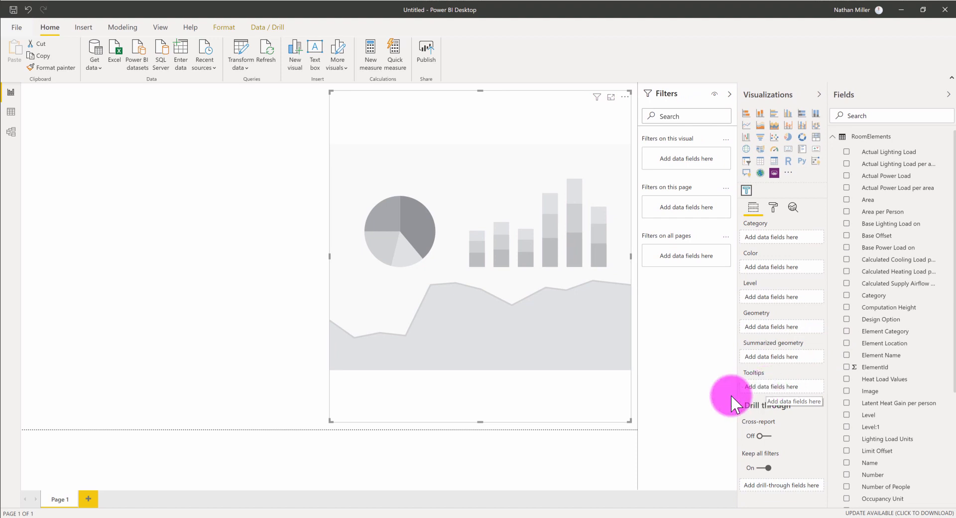
{"action": "mouse_move", "coordinate": [440, 342]}
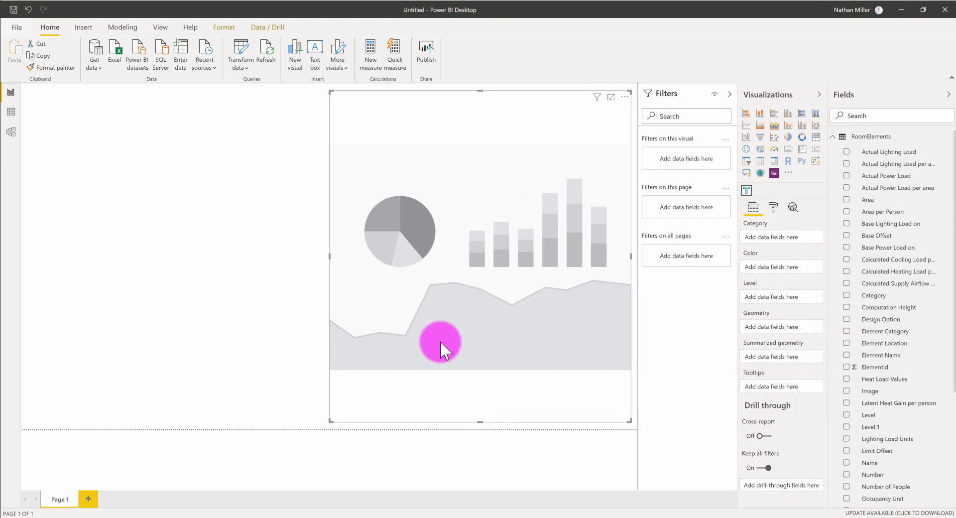
{"action": "mouse_move", "coordinate": [521, 356]}
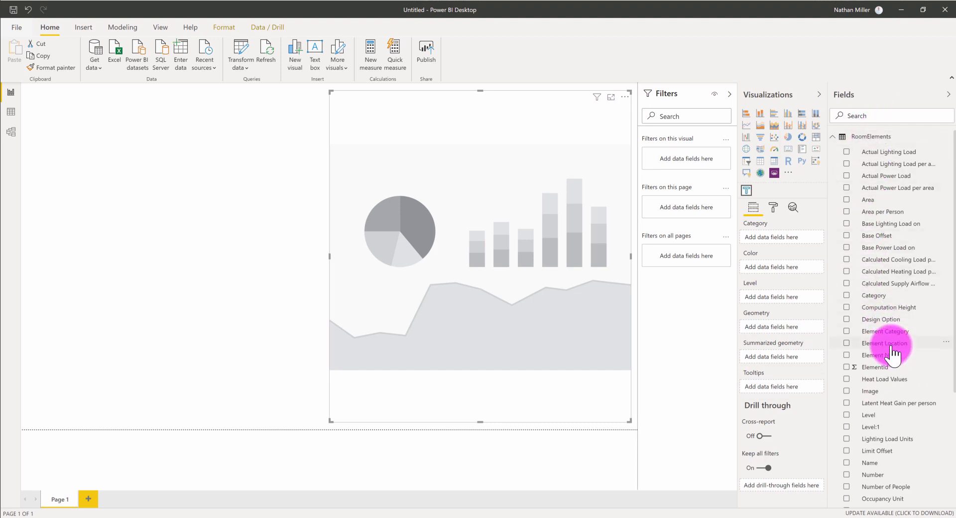
{"action": "mouse_move", "coordinate": [879, 342]}
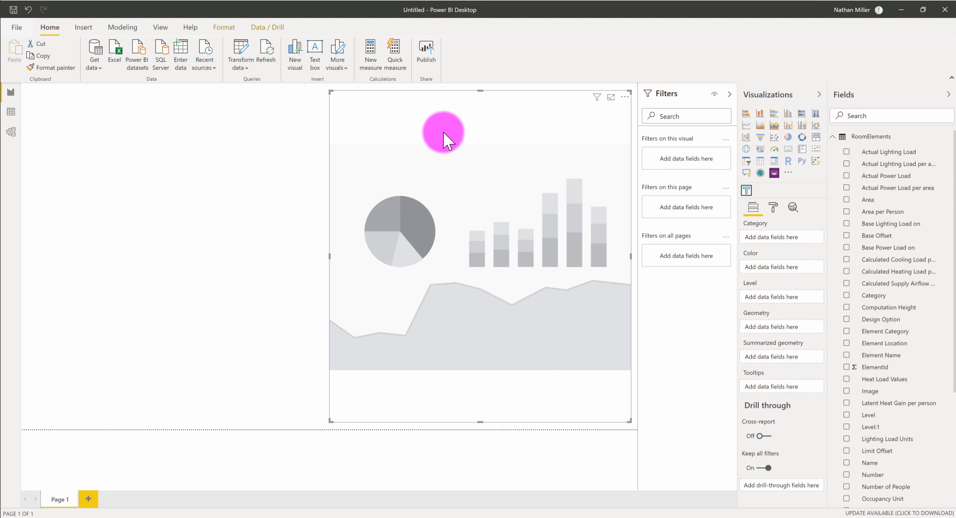
{"action": "mouse_move", "coordinate": [890, 355]}
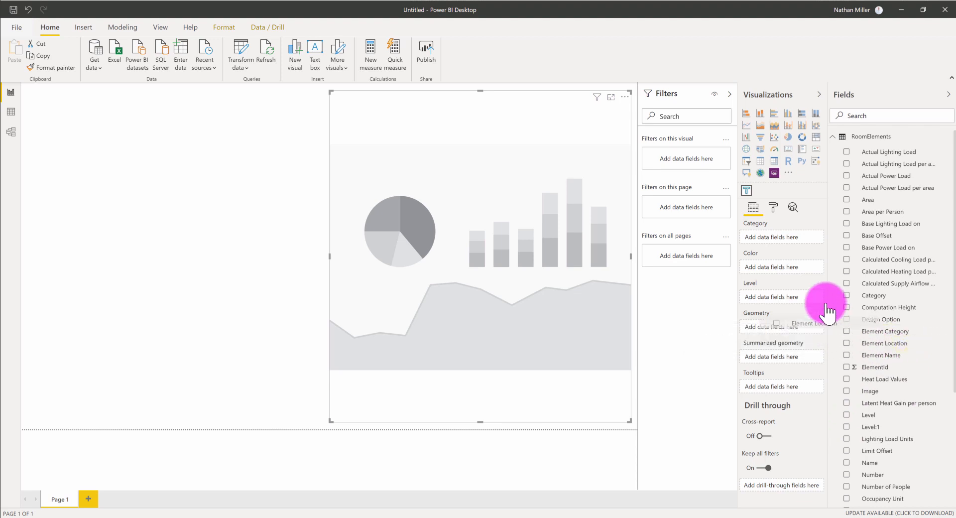
{"action": "mouse_move", "coordinate": [809, 332]}
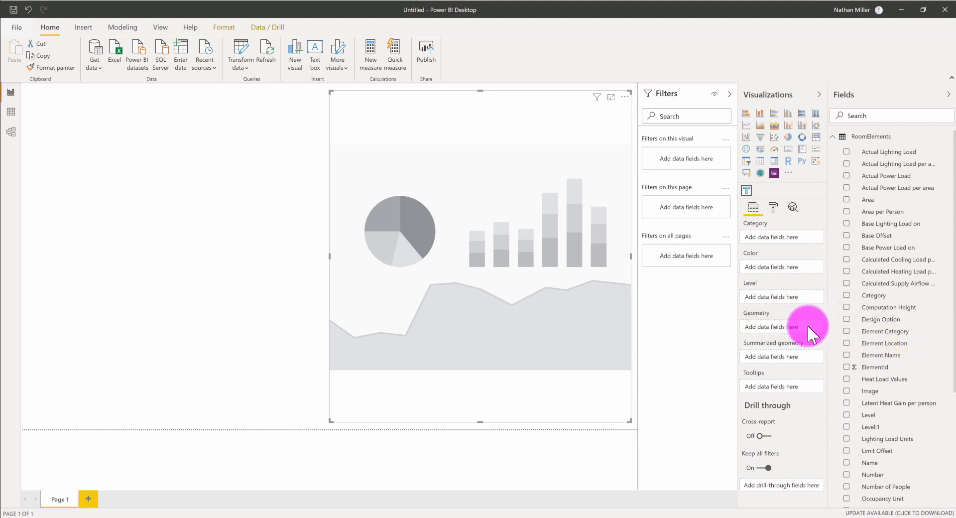
Feed Element Location into the Tracer Visual's geometry, then glance at the data table rows
{"action": "left_click", "coordinate": [883, 343]}
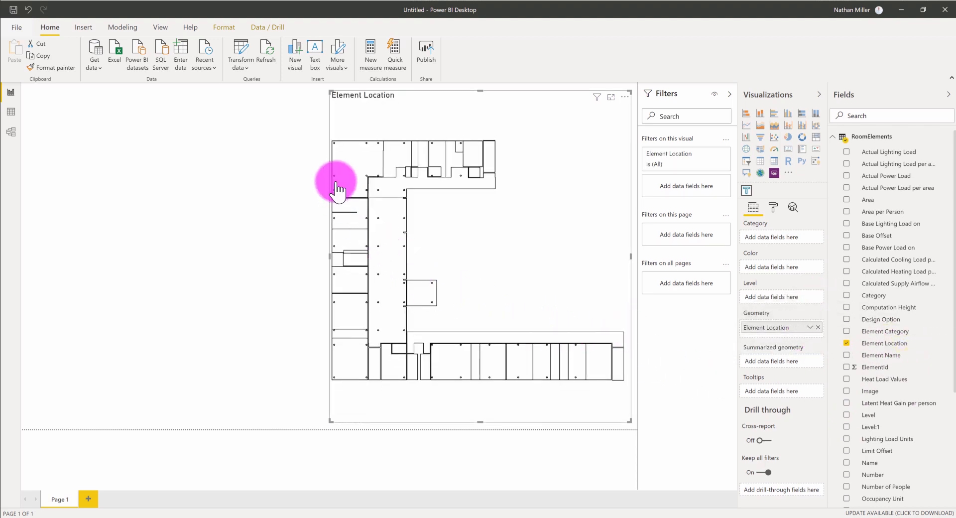
{"action": "mouse_move", "coordinate": [330, 252]}
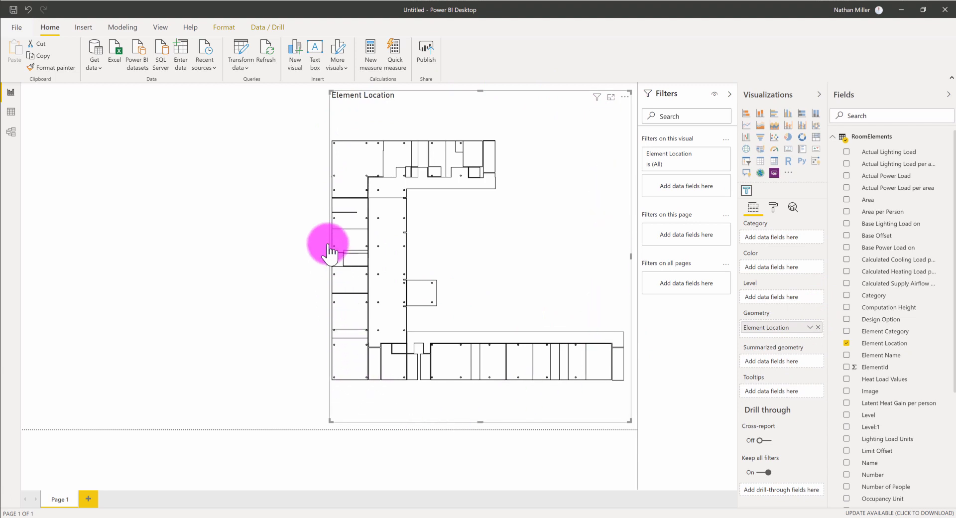
{"action": "mouse_move", "coordinate": [600, 344]}
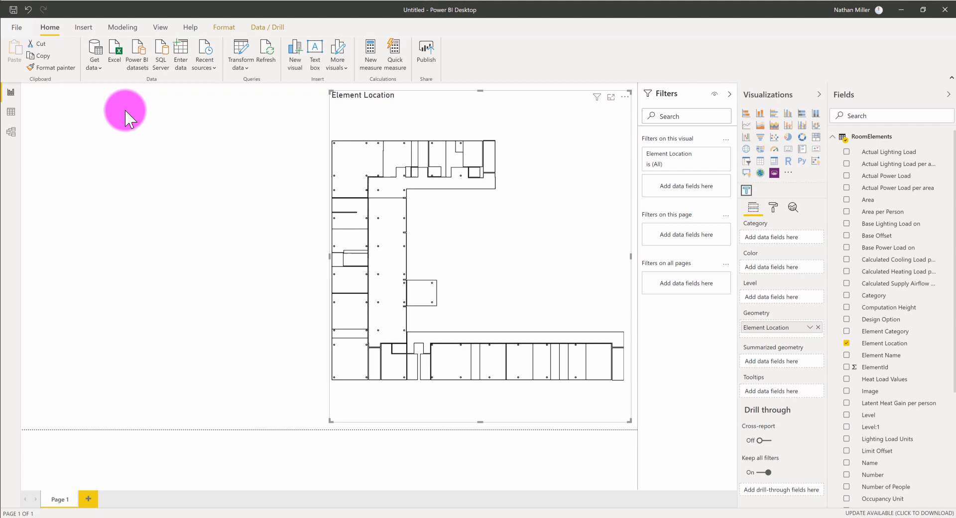
{"action": "left_click", "coordinate": [10, 113]}
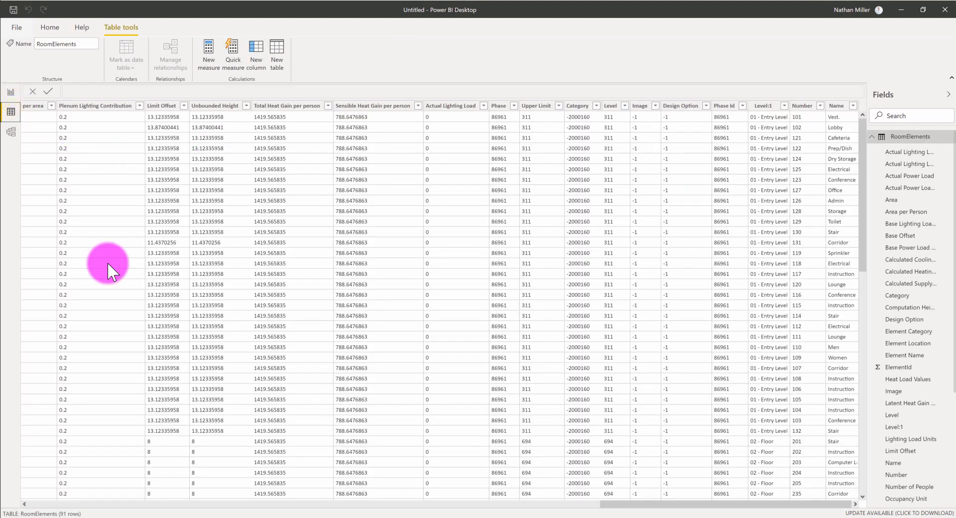
{"action": "scroll", "scroll_direction": "right", "scroll_amount": 3}
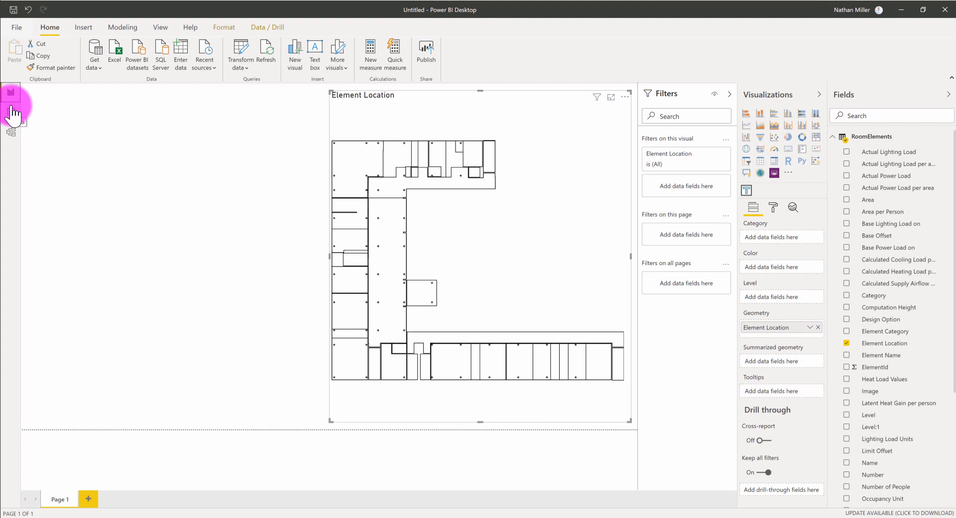
{"action": "mouse_move", "coordinate": [138, 92]}
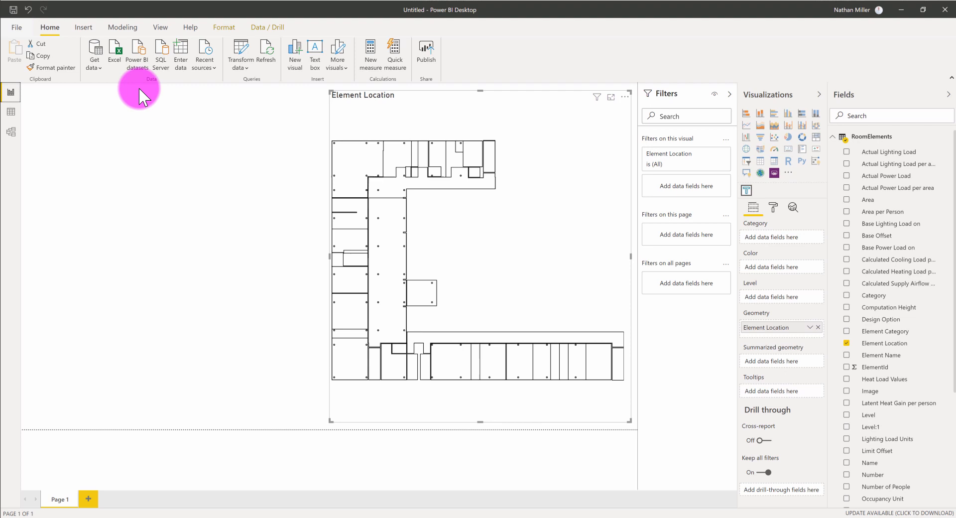
{"action": "mouse_move", "coordinate": [594, 270]}
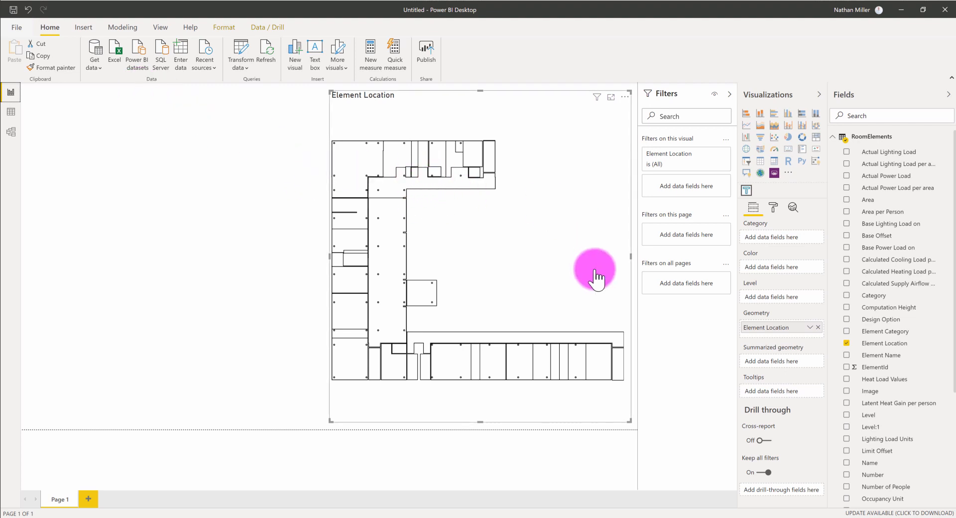
Use the Level:1 field as the visual's level, splitting it into Entry Level, Floor and a third floor
{"action": "scroll", "scroll_direction": "down", "scroll_amount": 3}
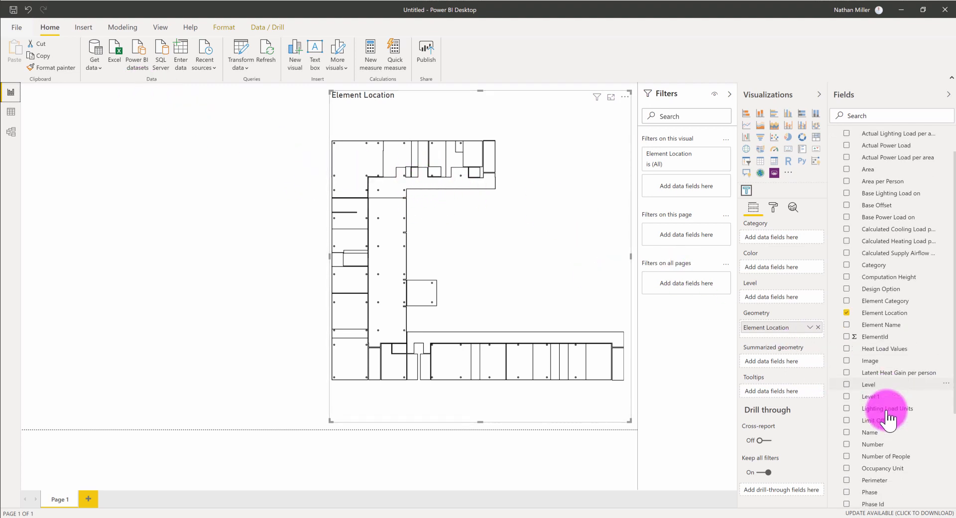
{"action": "scroll", "scroll_direction": "down", "scroll_amount": 3}
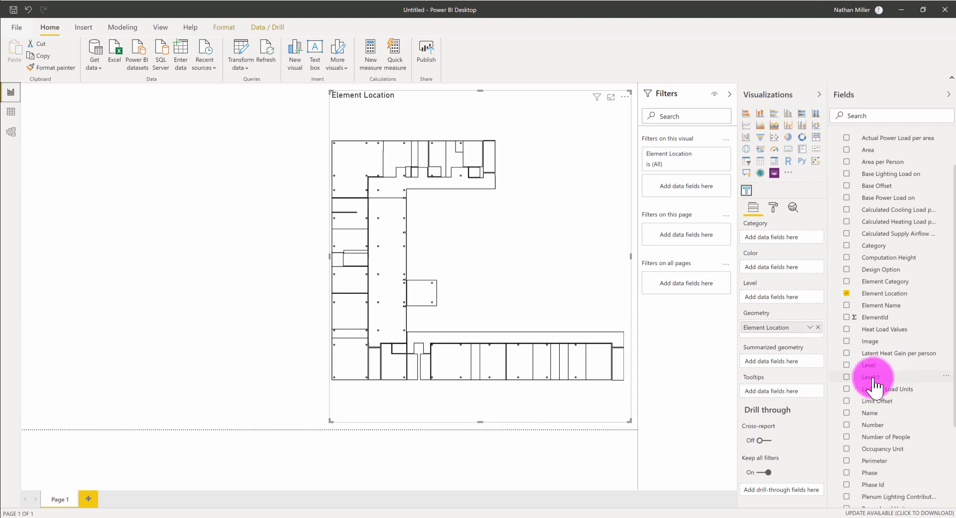
{"action": "mouse_move", "coordinate": [870, 376]}
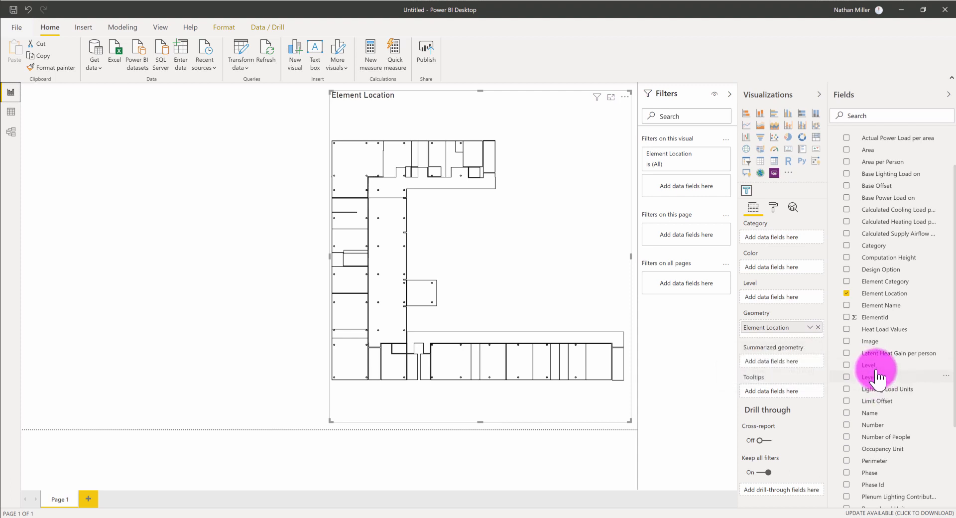
{"action": "mouse_move", "coordinate": [878, 376]}
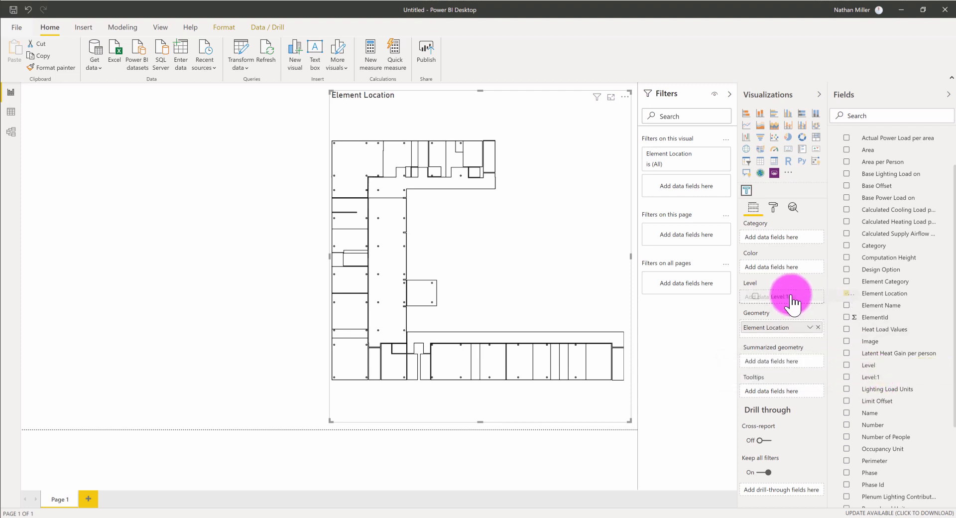
{"action": "left_click", "coordinate": [846, 376]}
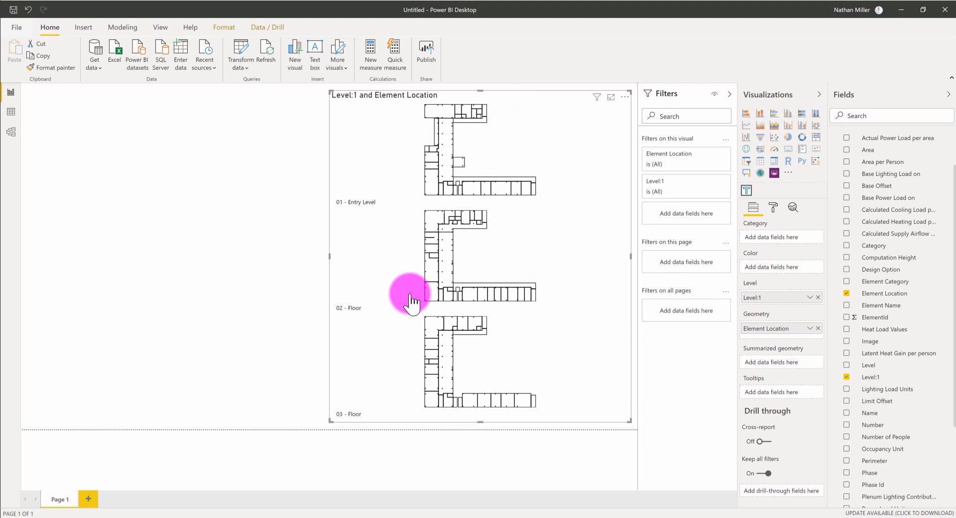
{"action": "mouse_move", "coordinate": [370, 388]}
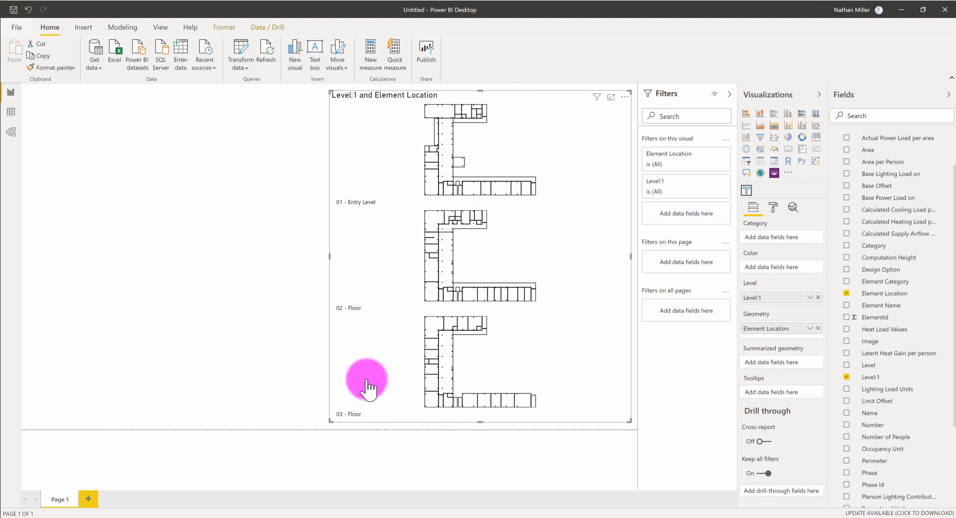
{"action": "mouse_move", "coordinate": [462, 436]}
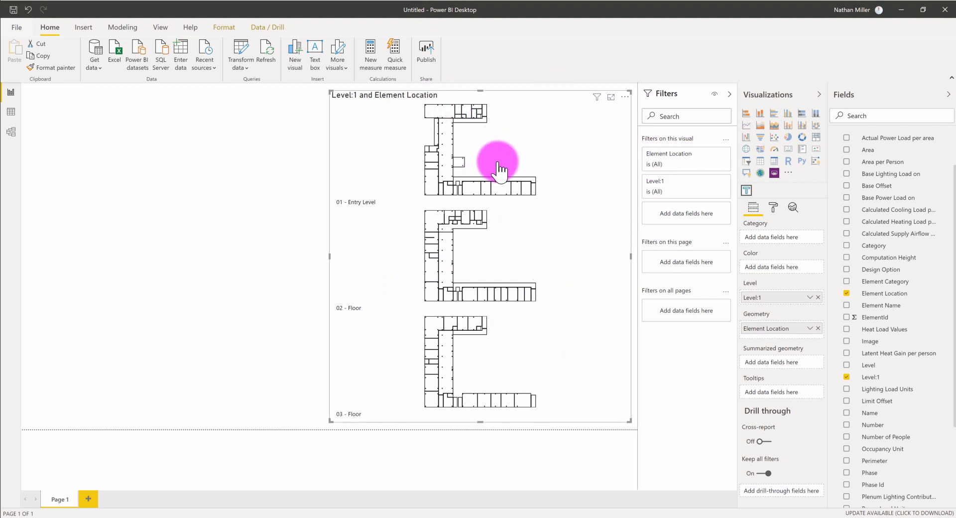
{"action": "mouse_move", "coordinate": [433, 128]}
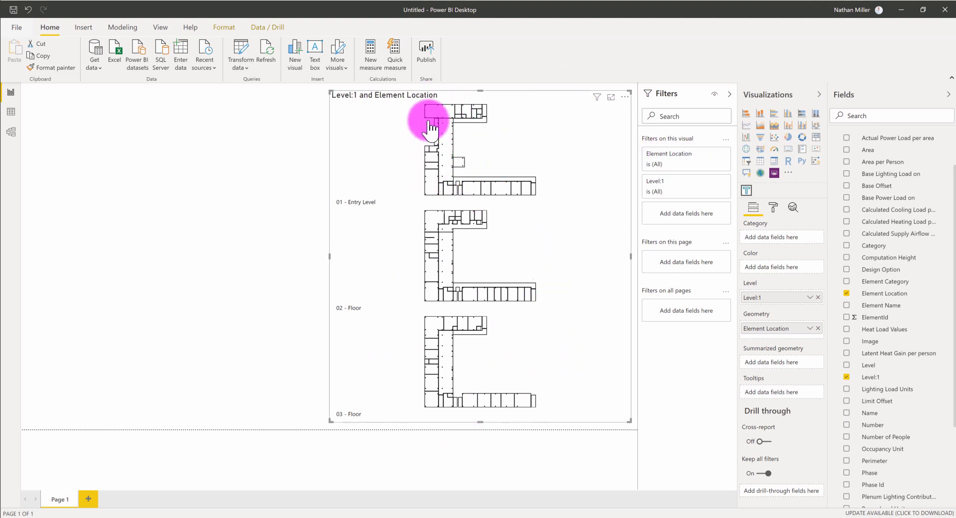
{"action": "mouse_move", "coordinate": [474, 130]}
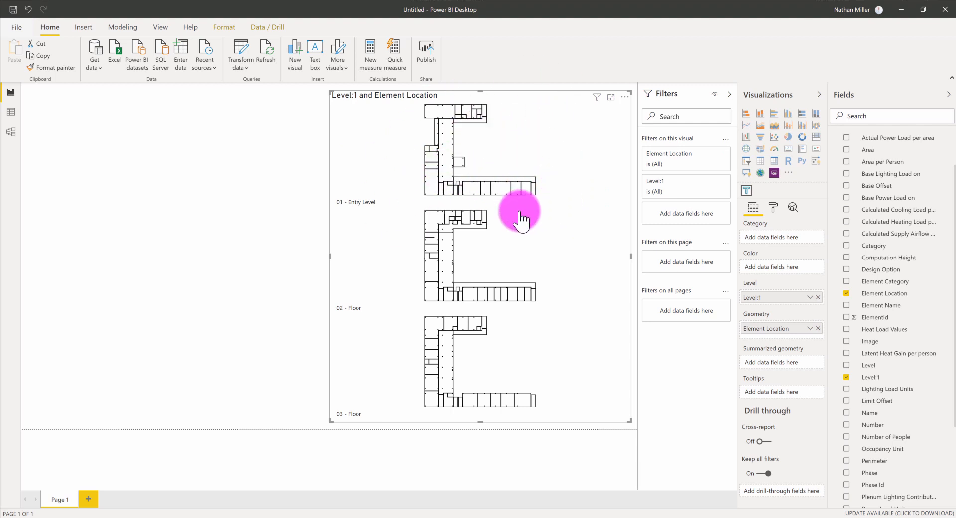
{"action": "mouse_move", "coordinate": [457, 195]}
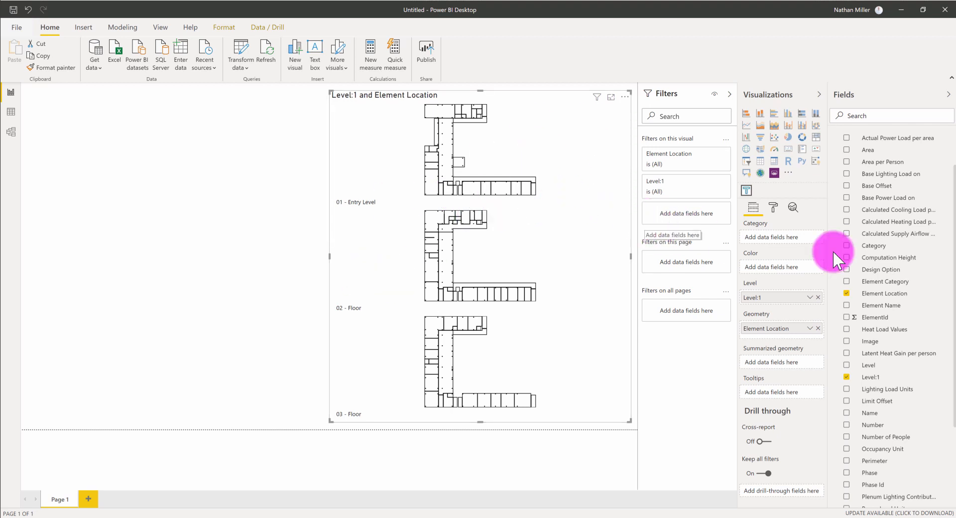
Use the Name field as the category so each room is coloured distinctly on all three floors
{"action": "scroll", "scroll_direction": "down", "scroll_amount": 3}
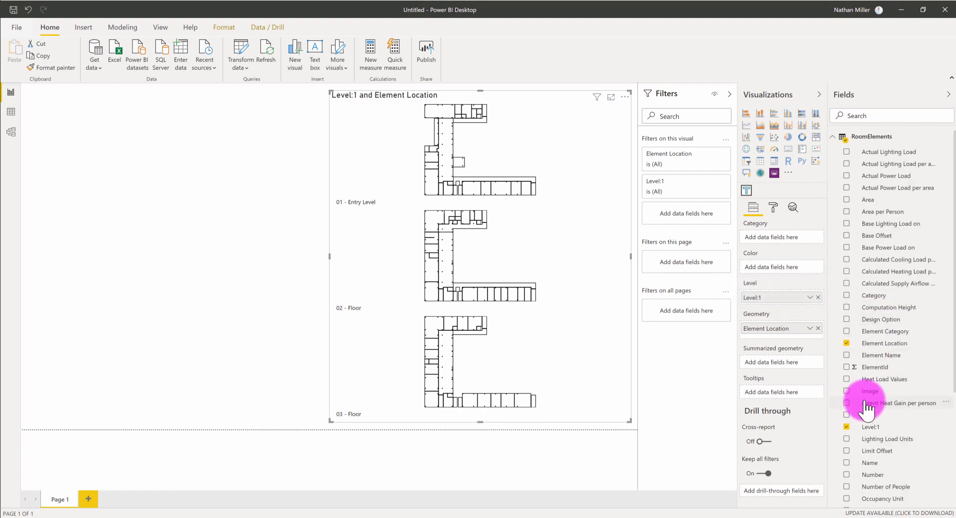
{"action": "scroll", "scroll_direction": "down", "scroll_amount": 3}
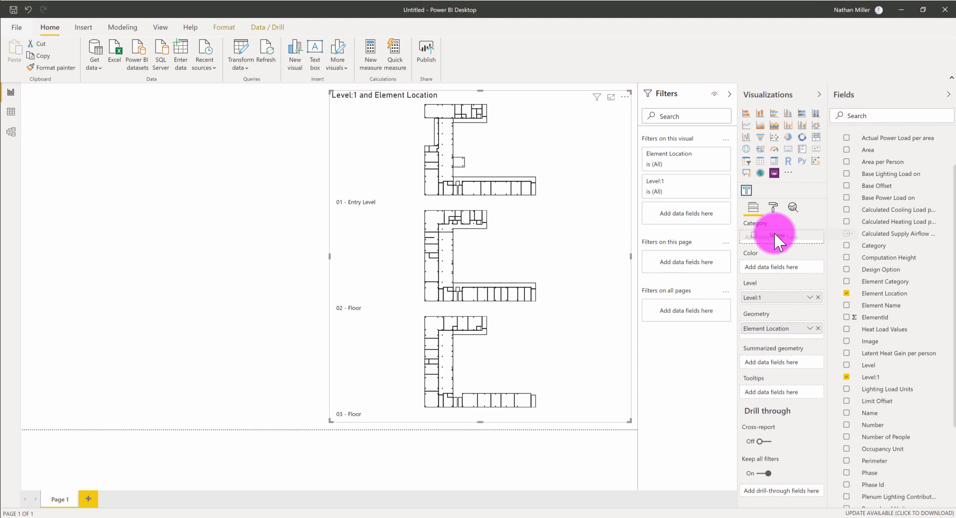
{"action": "left_click", "coordinate": [846, 413]}
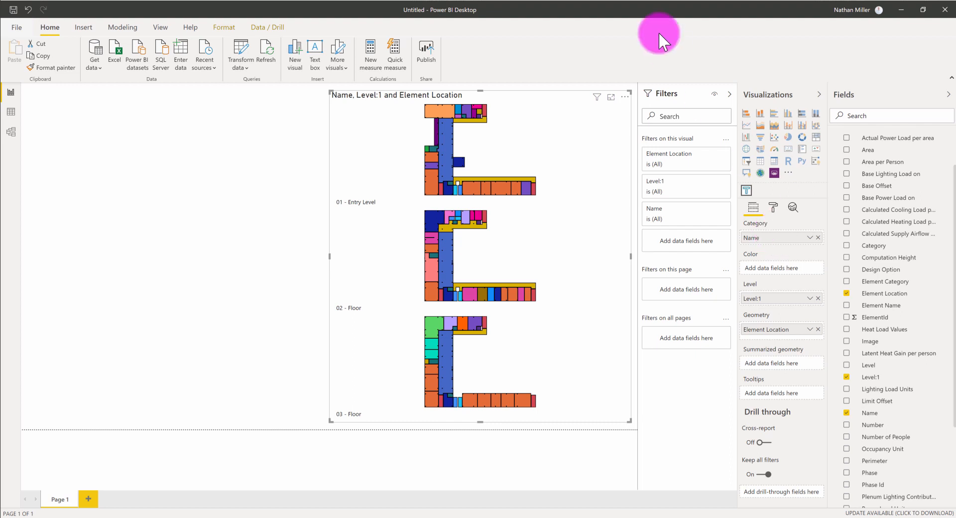
{"action": "mouse_move", "coordinate": [436, 119]}
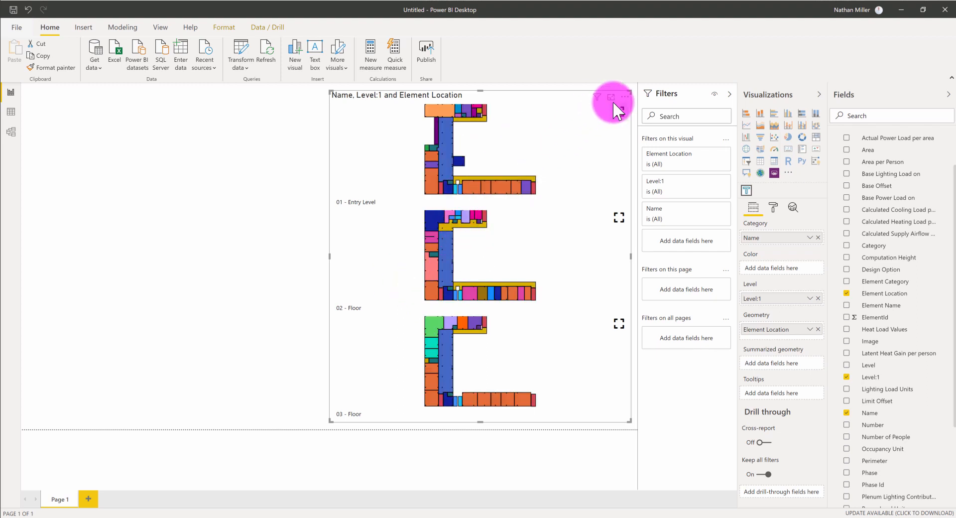
{"action": "mouse_move", "coordinate": [620, 140]}
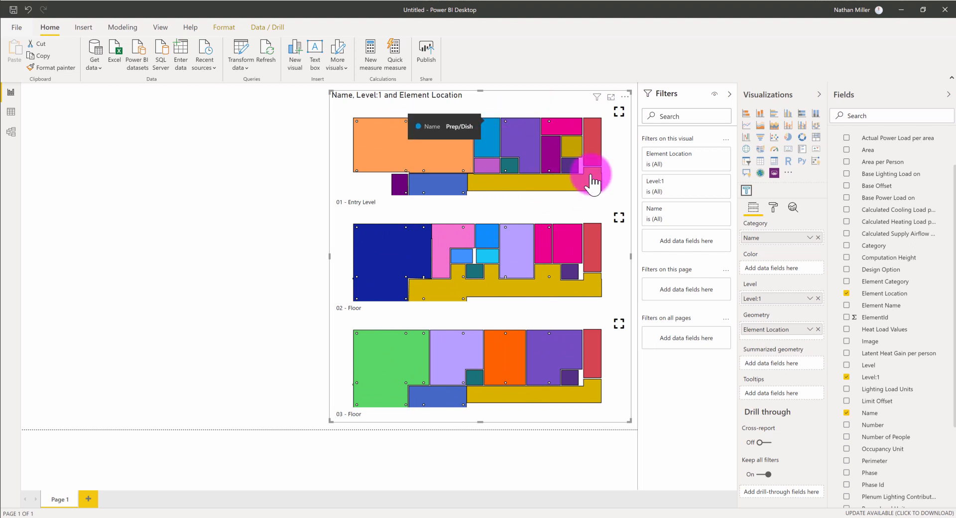
{"action": "mouse_move", "coordinate": [400, 284]}
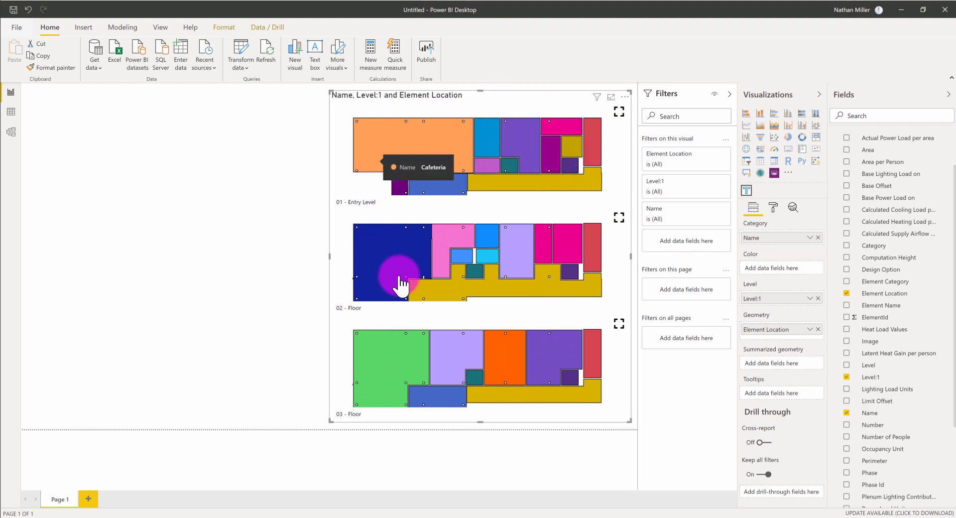
{"action": "mouse_move", "coordinate": [463, 177]}
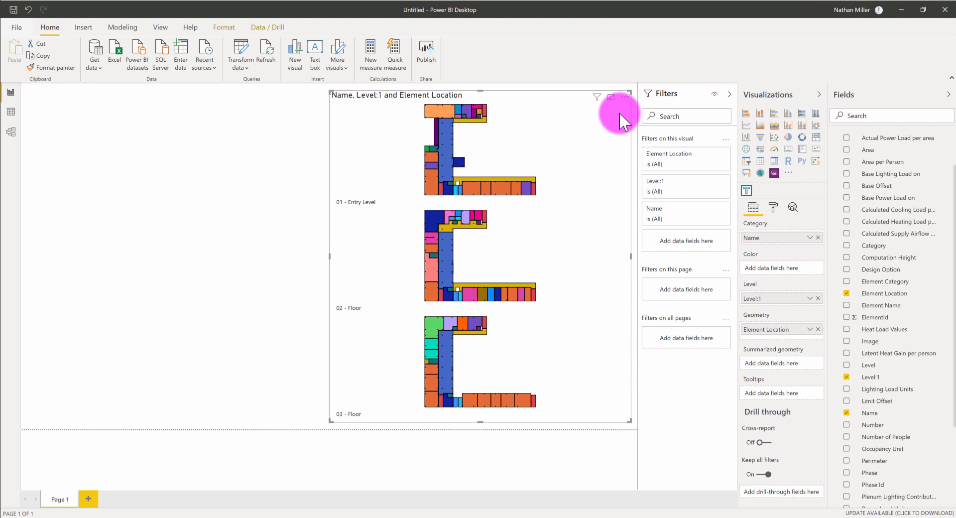
{"action": "mouse_move", "coordinate": [364, 106]}
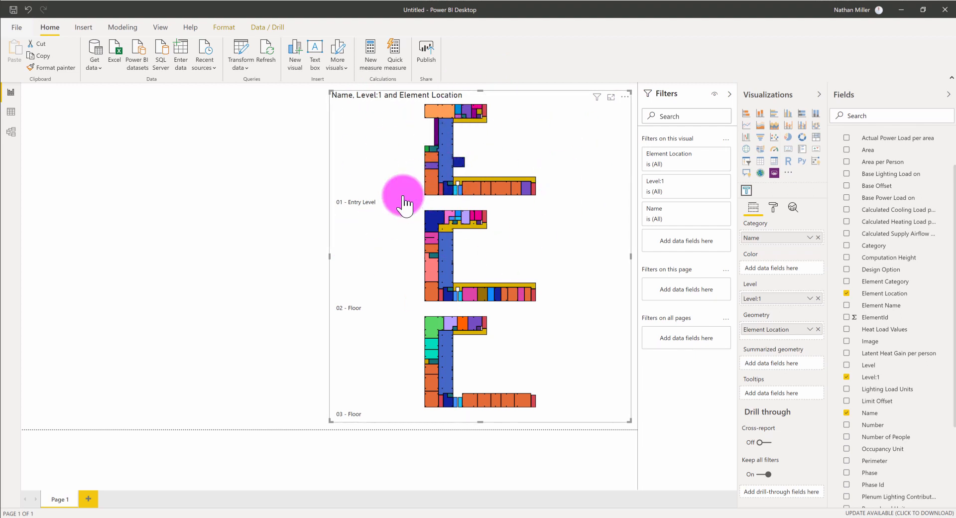
{"action": "mouse_move", "coordinate": [539, 121]}
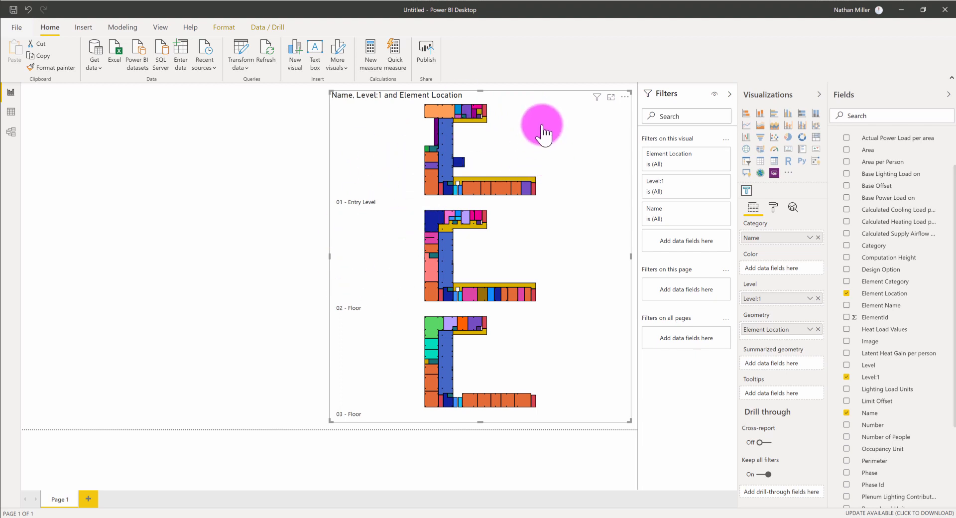
{"action": "mouse_move", "coordinate": [514, 139]}
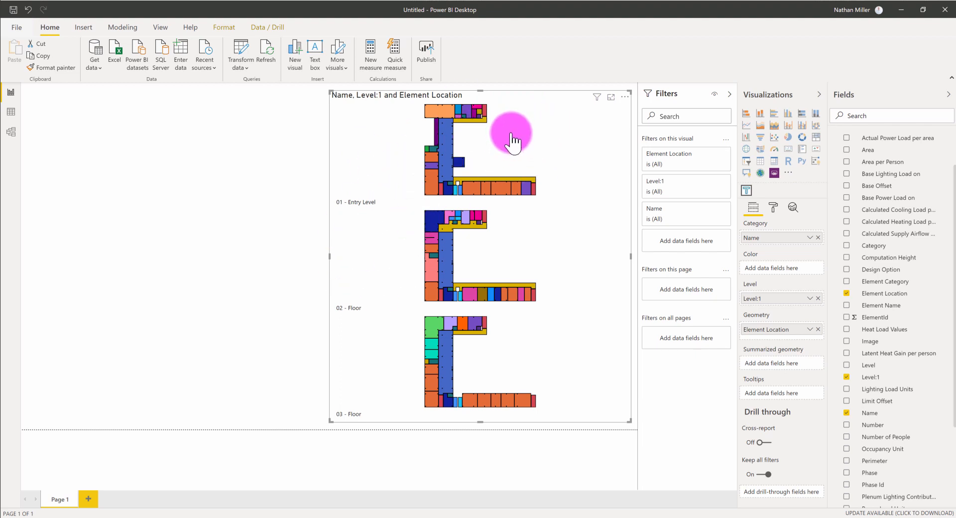
{"action": "mouse_move", "coordinate": [700, 192]}
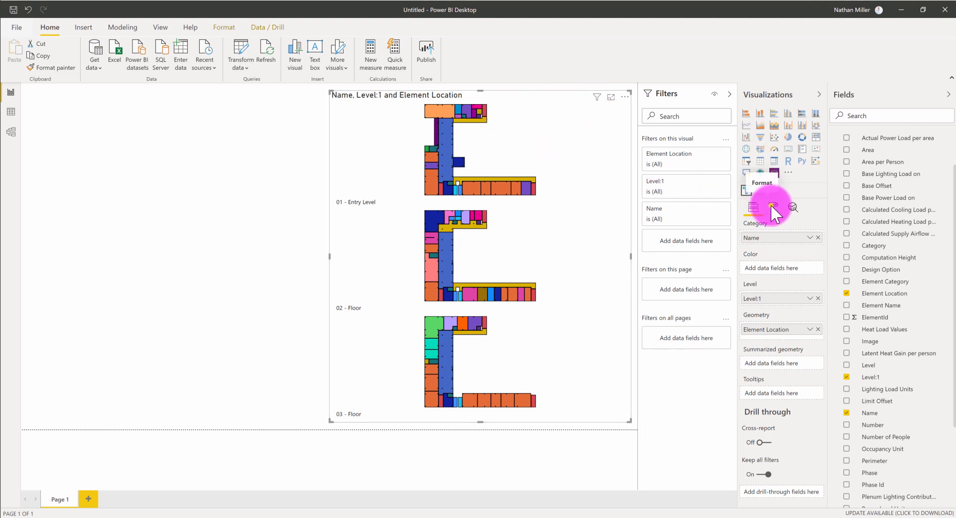
In the Format pane set the geometry format to GeoJSON and expand the Map UI zoom settings
{"action": "left_click", "coordinate": [772, 207]}
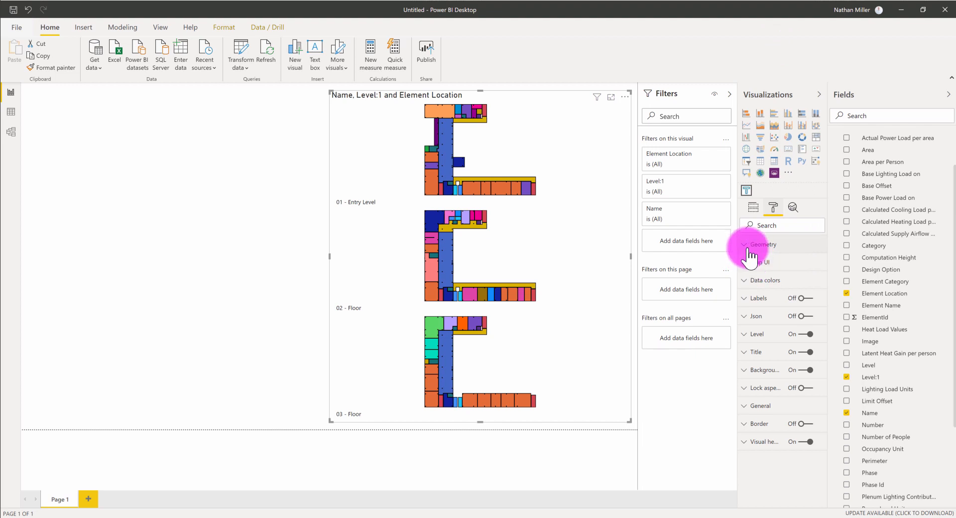
{"action": "mouse_move", "coordinate": [745, 272]}
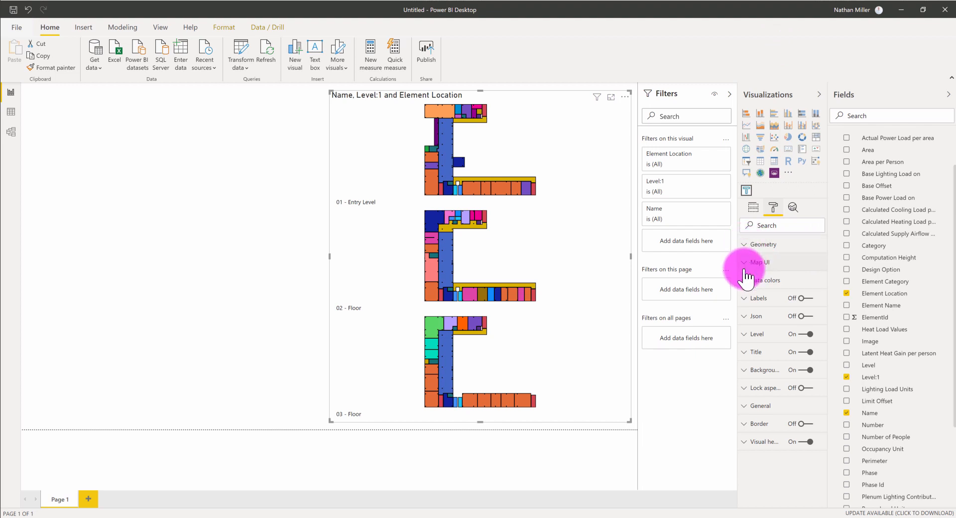
{"action": "left_click", "coordinate": [761, 244]}
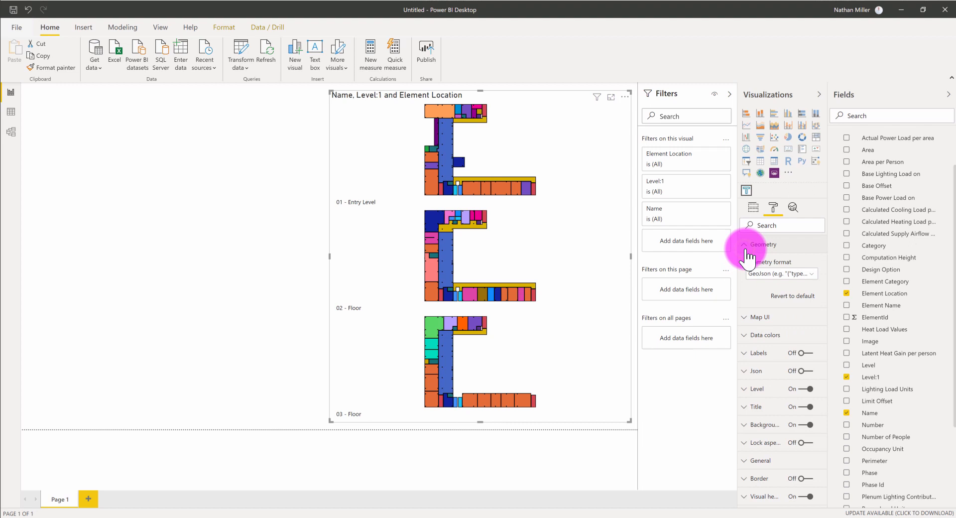
{"action": "mouse_move", "coordinate": [756, 256]}
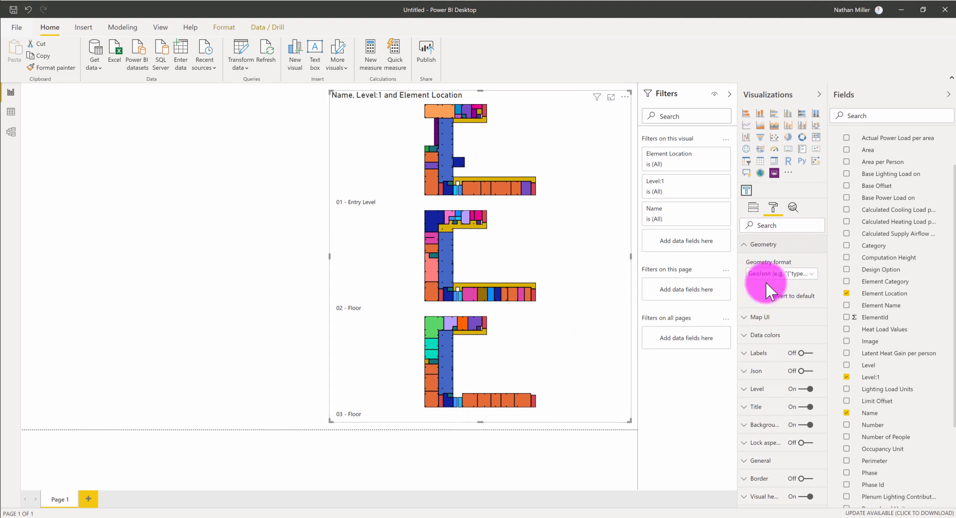
{"action": "mouse_move", "coordinate": [816, 282]}
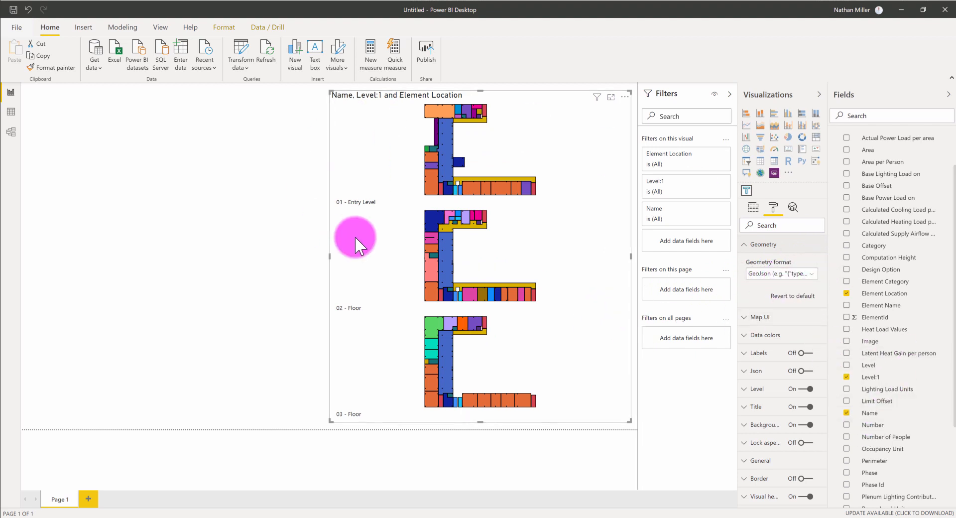
{"action": "mouse_move", "coordinate": [653, 411]}
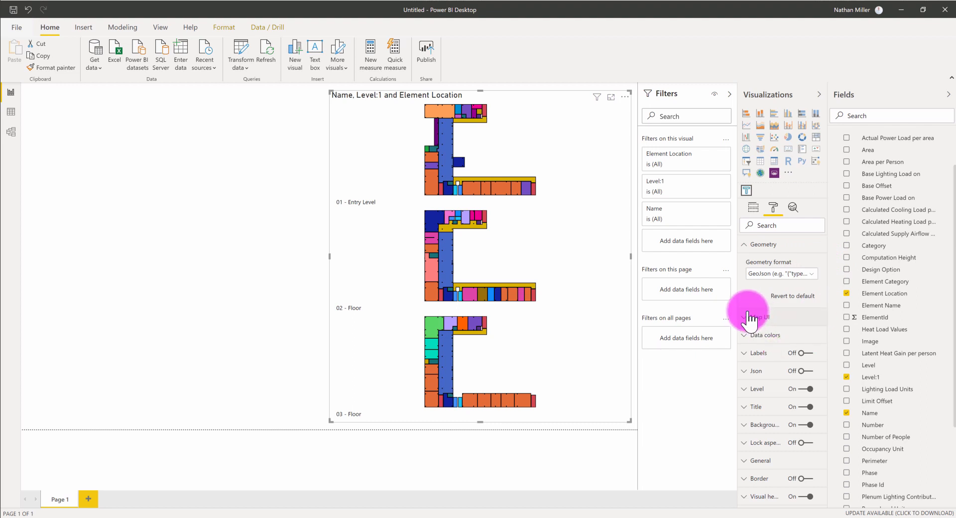
{"action": "left_click", "coordinate": [759, 317]}
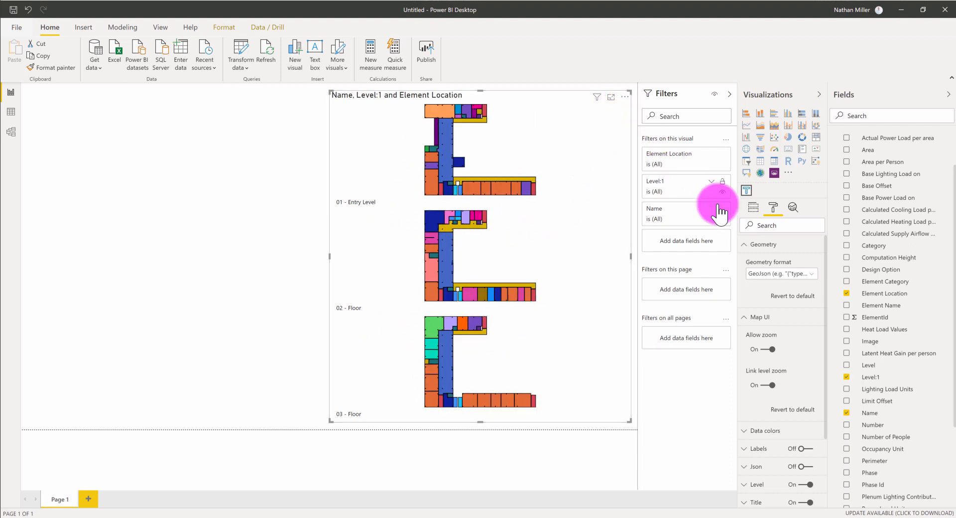
Switch Link level zoom off briefly and back on in the Map UI settings
{"action": "left_click", "coordinate": [769, 384]}
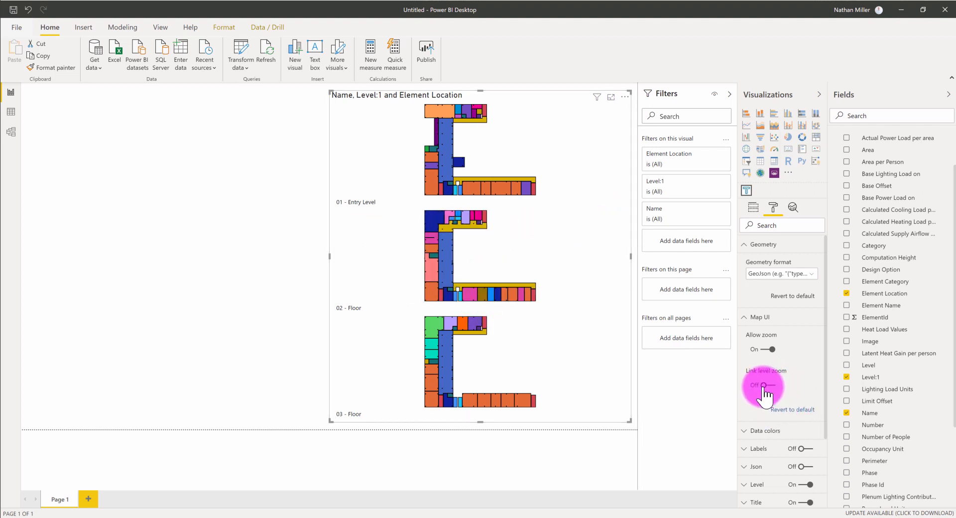
{"action": "left_click", "coordinate": [769, 384]}
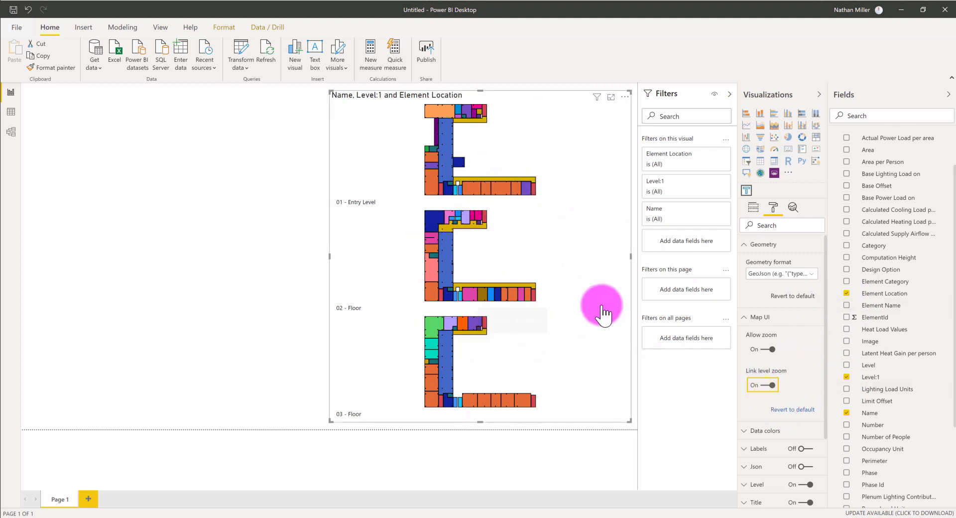
{"action": "mouse_move", "coordinate": [549, 299]}
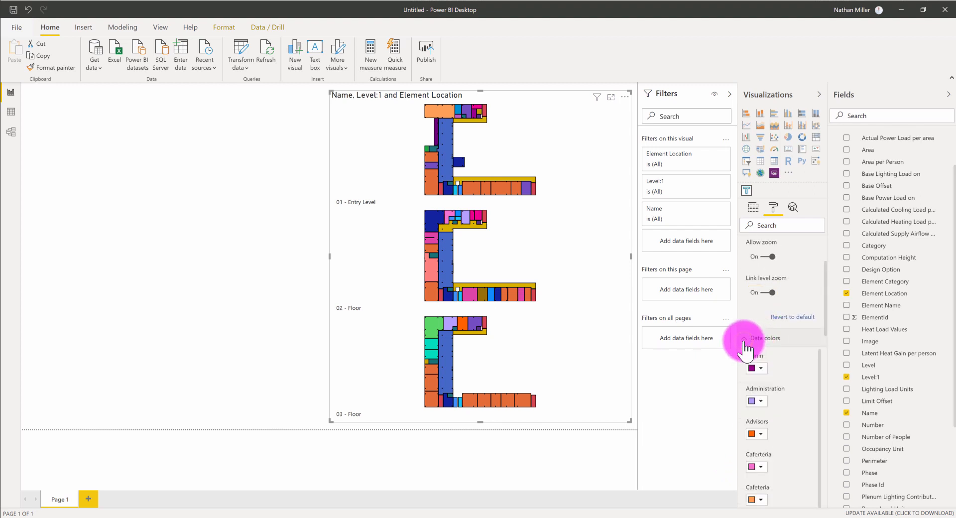
Collapse Data colors, turn room-name Labels on, and remove the label background
{"action": "left_click", "coordinate": [764, 337]}
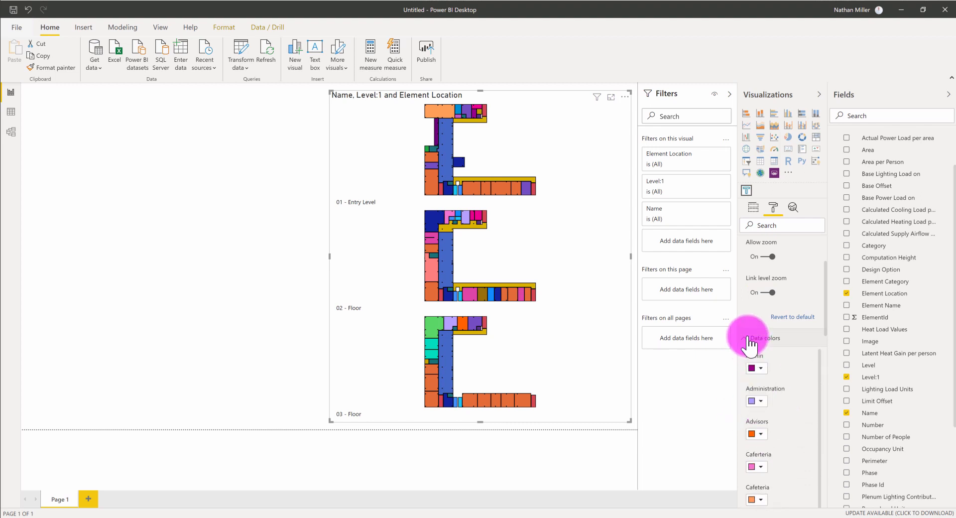
{"action": "left_click", "coordinate": [748, 337]}
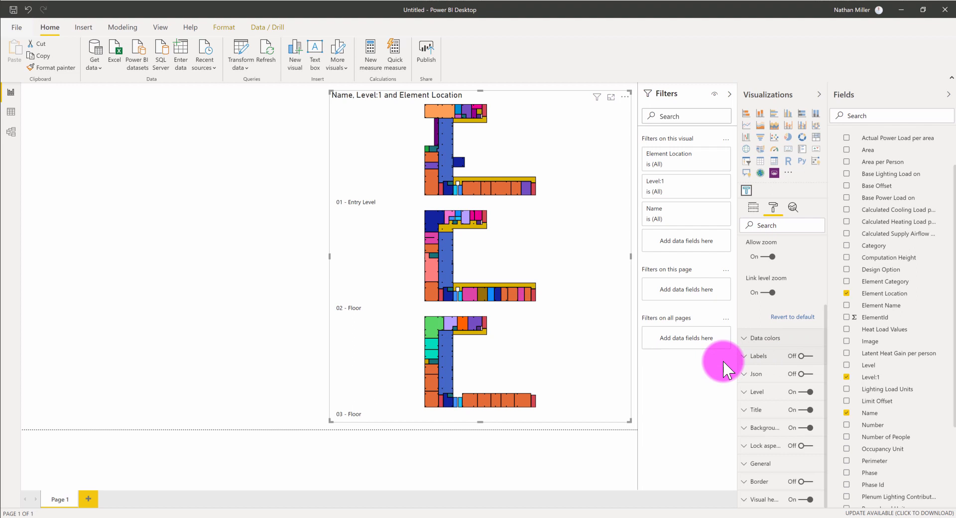
{"action": "mouse_move", "coordinate": [801, 356]}
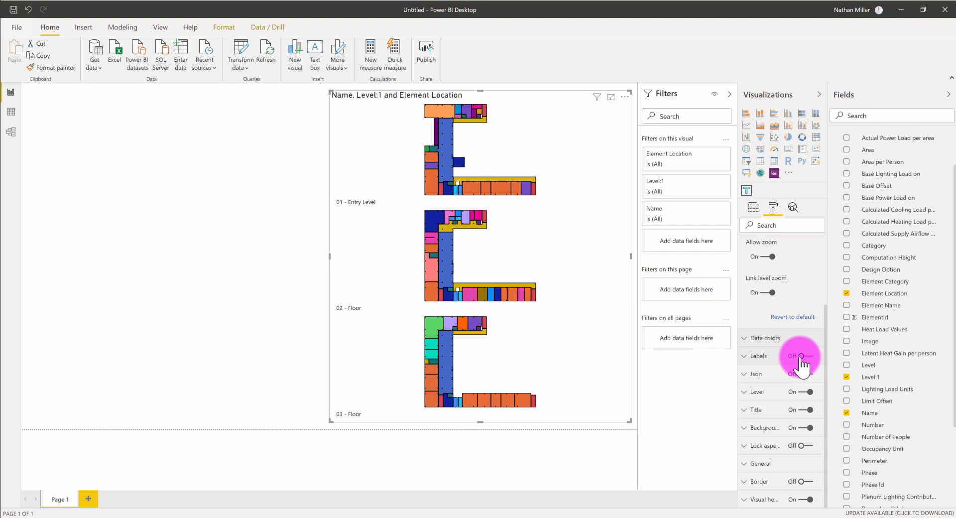
{"action": "left_click", "coordinate": [806, 355]}
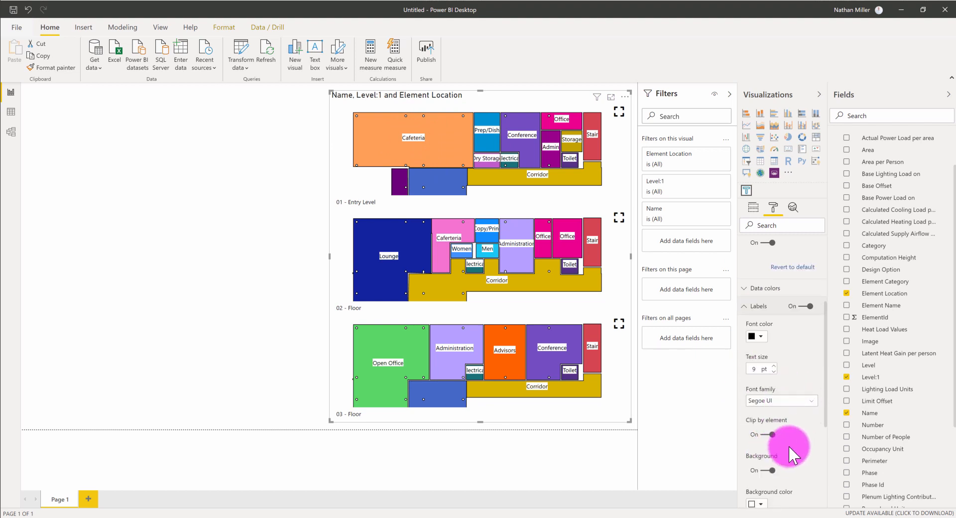
{"action": "left_click", "coordinate": [764, 419]}
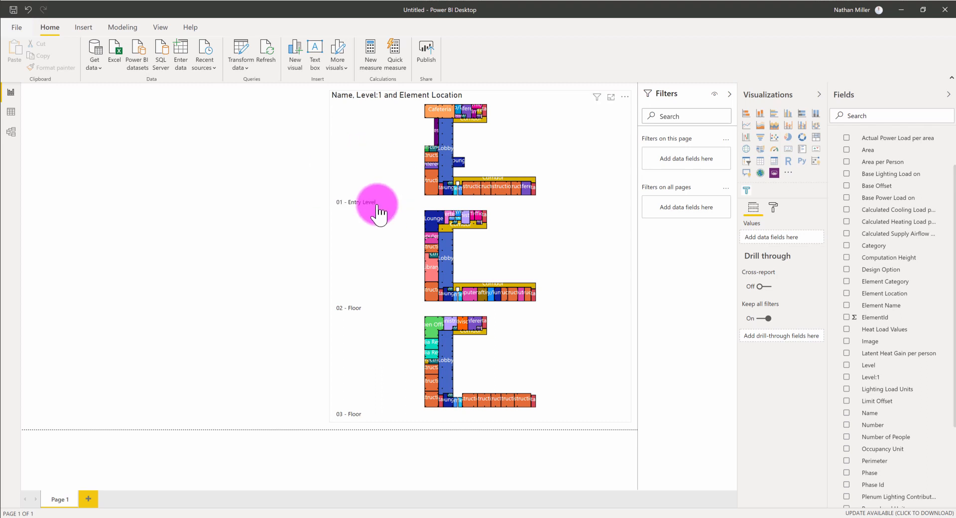
{"action": "mouse_move", "coordinate": [208, 174]}
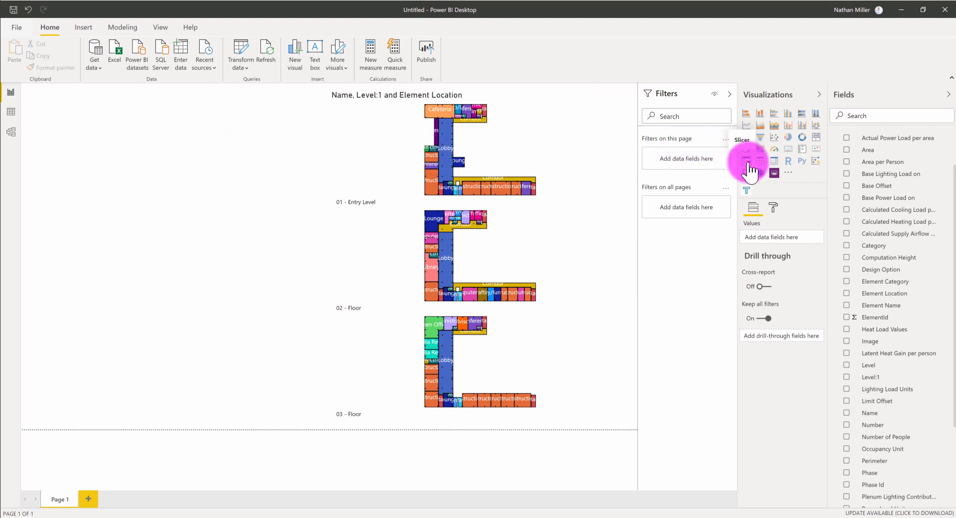
Add a slicer beside the map using the Name field for room names
{"action": "left_click", "coordinate": [746, 161]}
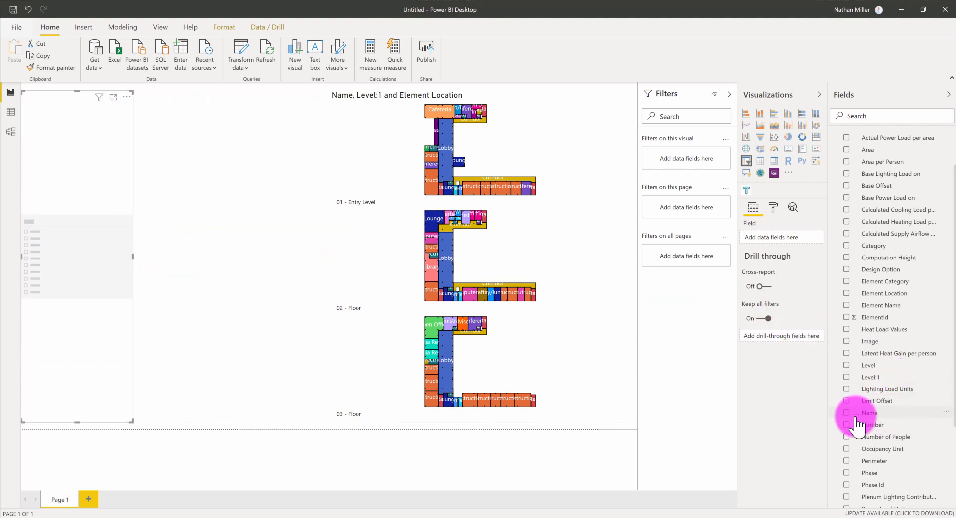
{"action": "left_click", "coordinate": [871, 412]}
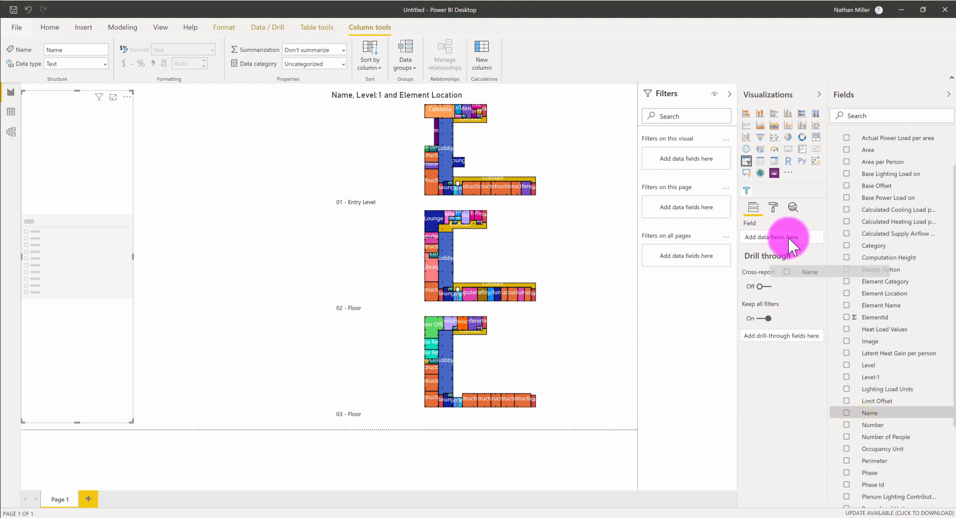
{"action": "left_click", "coordinate": [847, 412]}
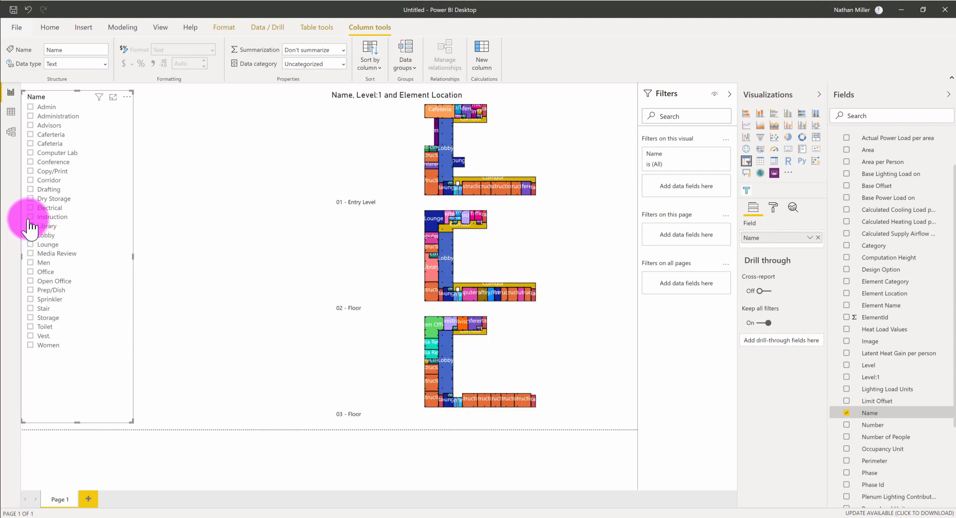
Test the slicer by isolating Admin then Administration rooms, then clear the filter
{"action": "left_click", "coordinate": [54, 198]}
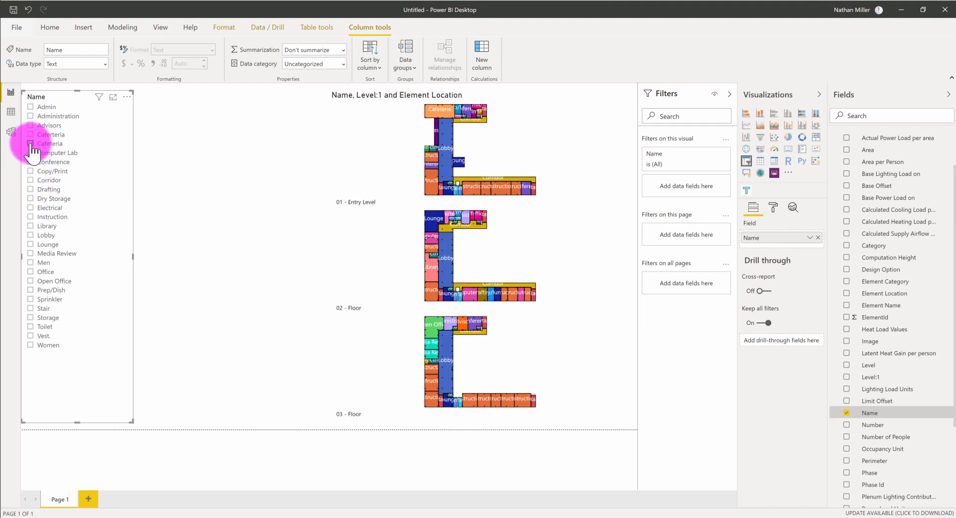
{"action": "left_click", "coordinate": [31, 148]}
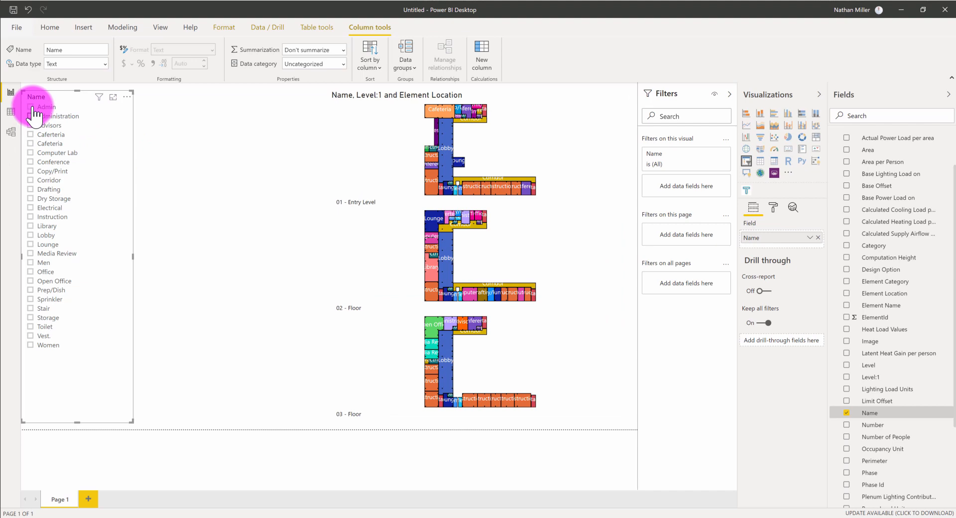
{"action": "left_click", "coordinate": [31, 106]}
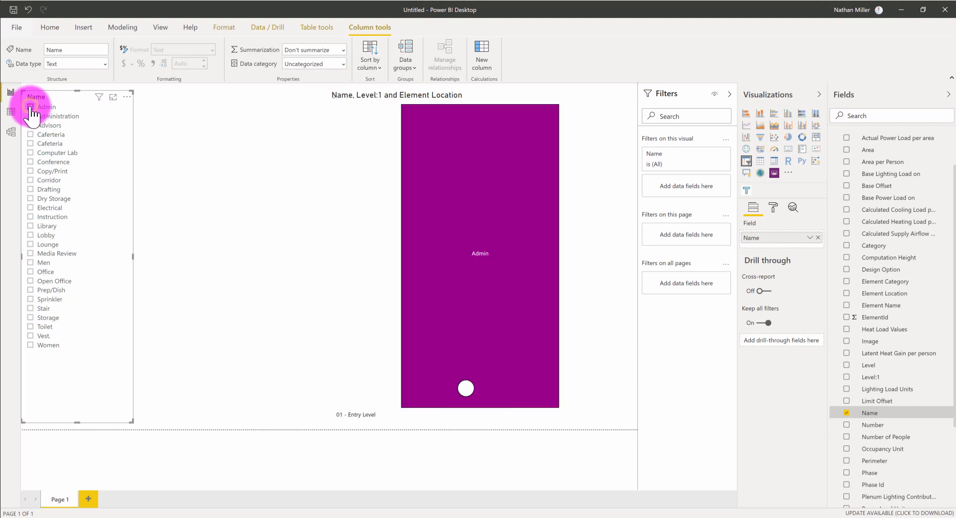
{"action": "left_click", "coordinate": [31, 117]}
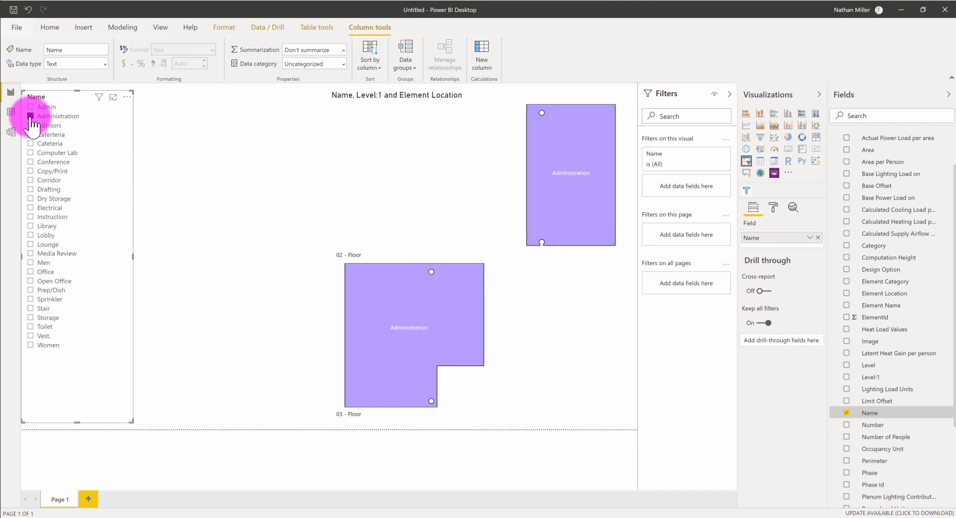
{"action": "left_click", "coordinate": [30, 116]}
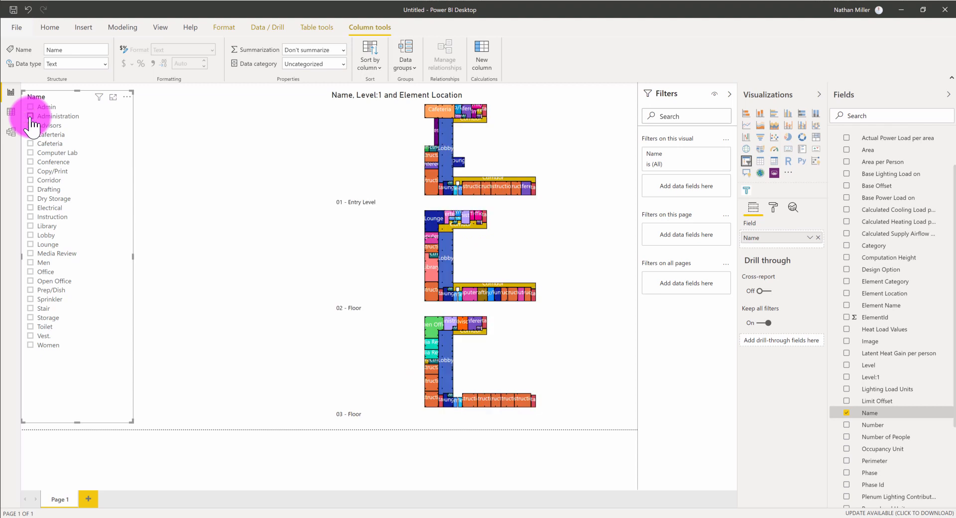
{"action": "mouse_move", "coordinate": [242, 177]}
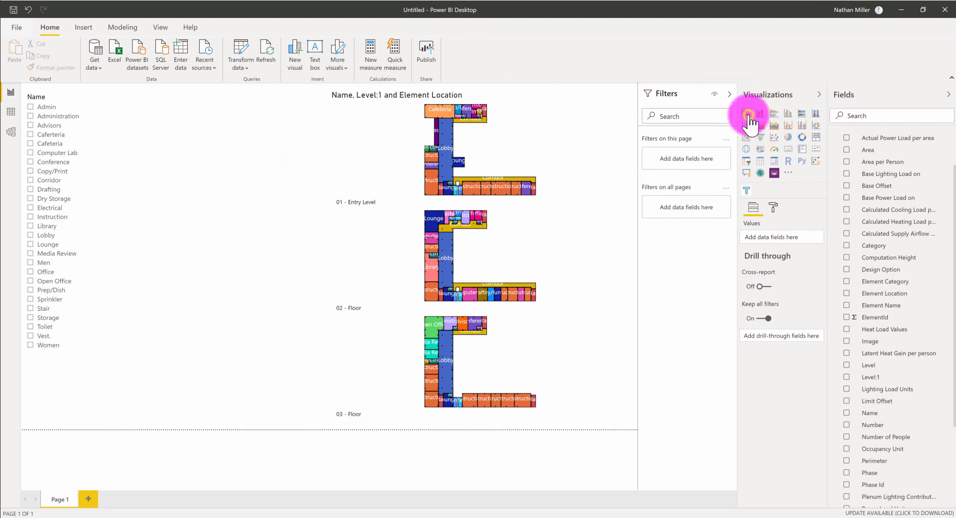
{"action": "left_click", "coordinate": [749, 114]}
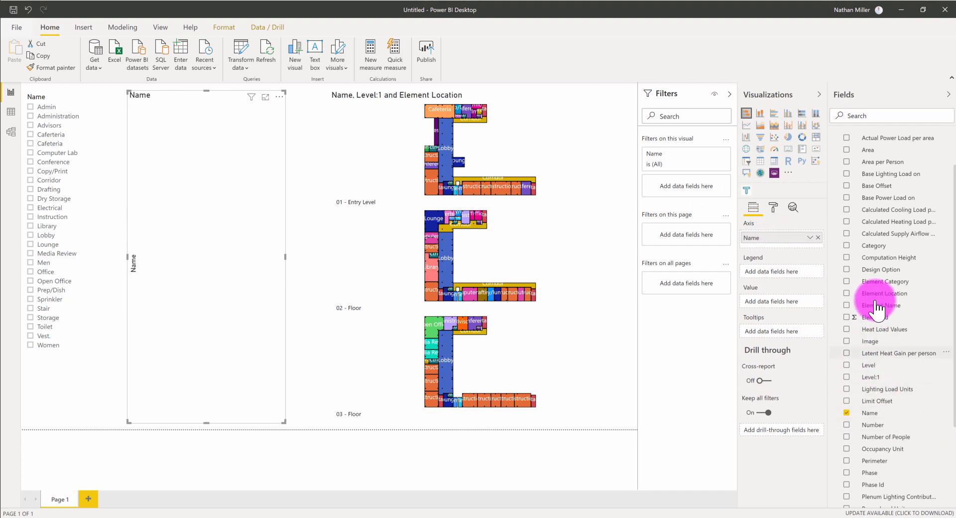
{"action": "scroll", "scroll_direction": "down", "scroll_amount": 3}
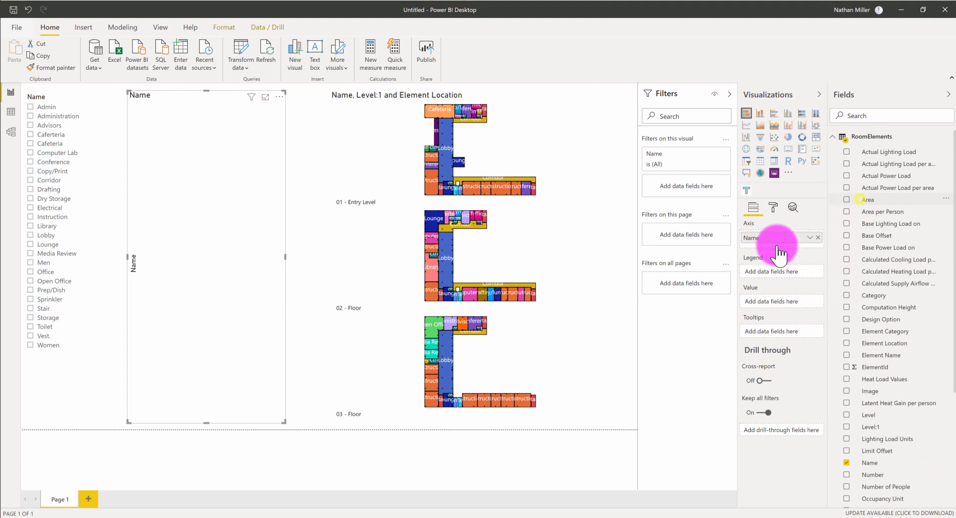
{"action": "left_click", "coordinate": [847, 199]}
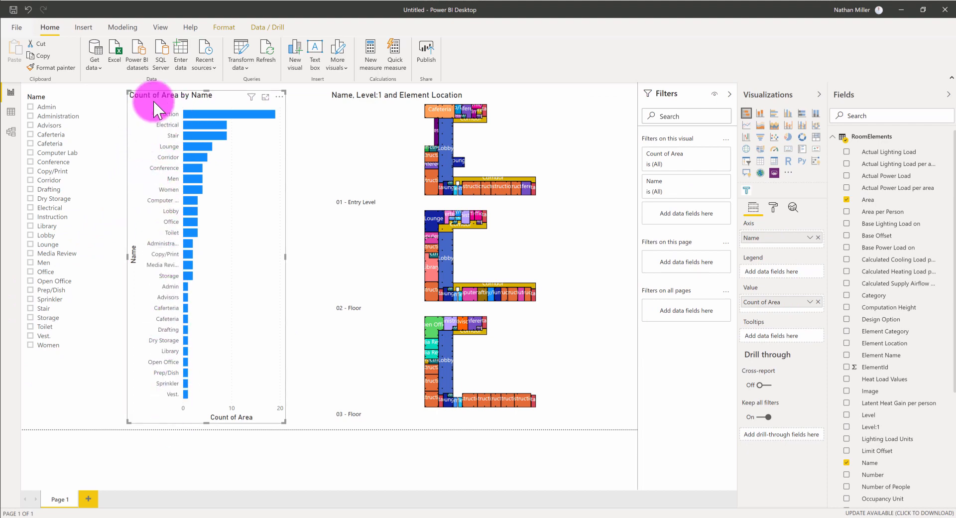
{"action": "mouse_move", "coordinate": [164, 116]}
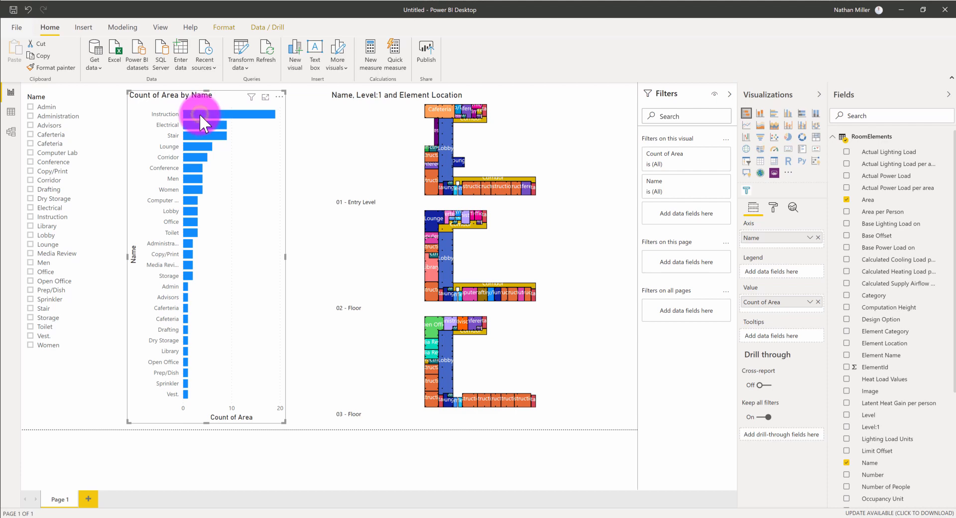
{"action": "left_click", "coordinate": [226, 115]}
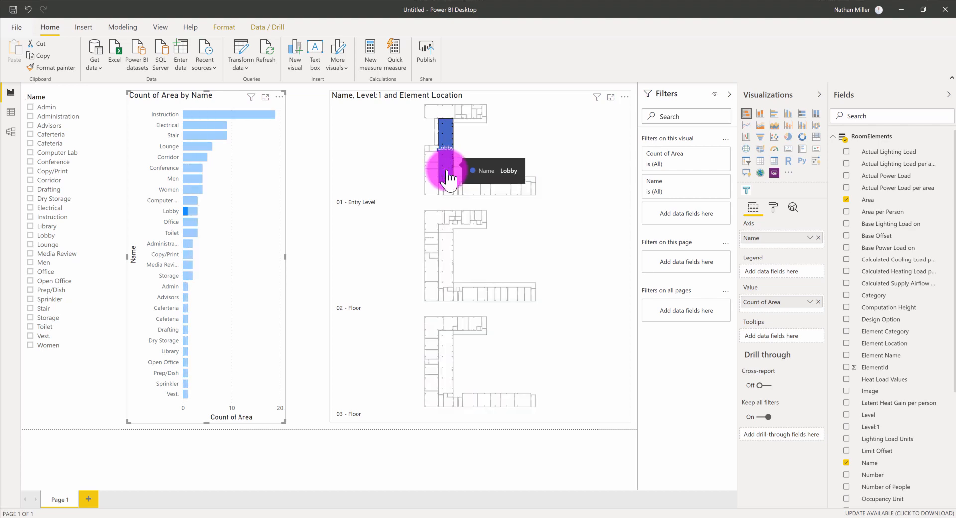
{"action": "mouse_move", "coordinate": [177, 238]}
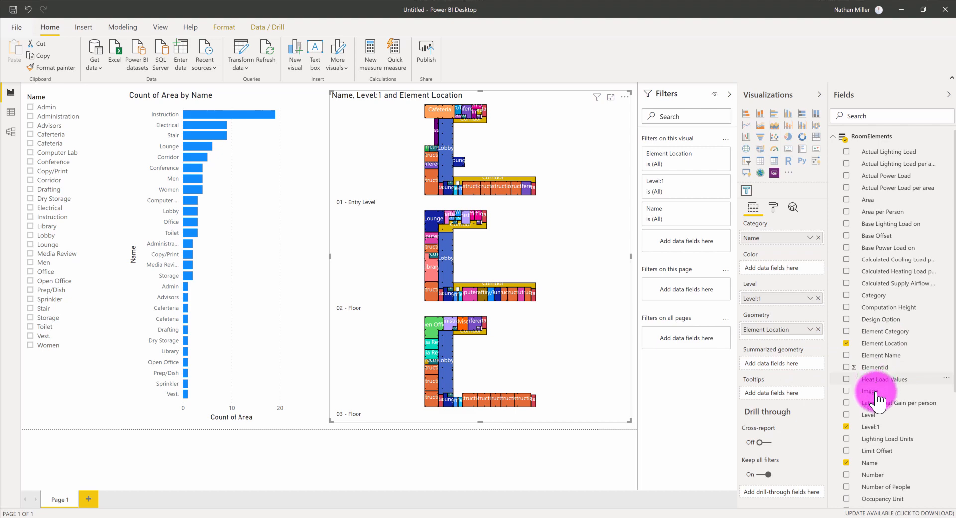
Feed Element Location into the Summarized geometry well, summarized as First
{"action": "scroll", "scroll_direction": "down", "scroll_amount": 3}
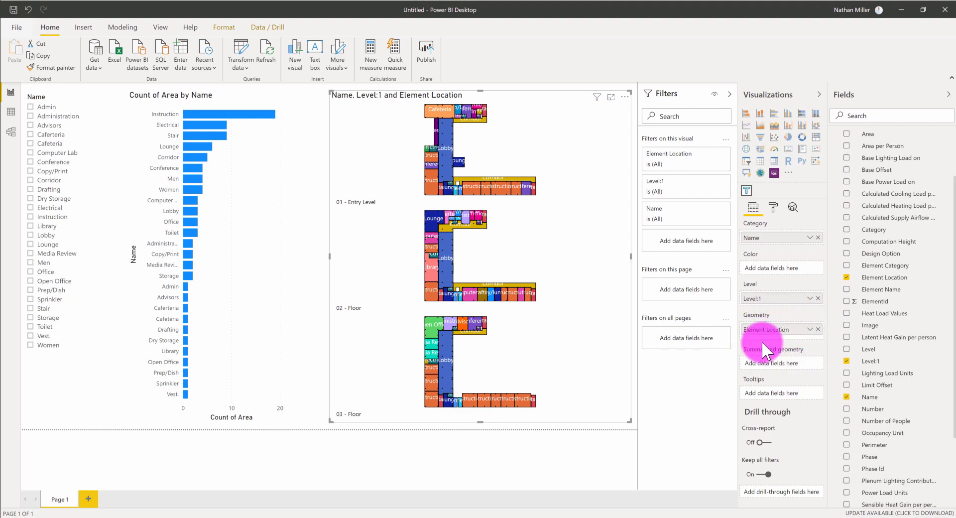
{"action": "mouse_move", "coordinate": [621, 393]}
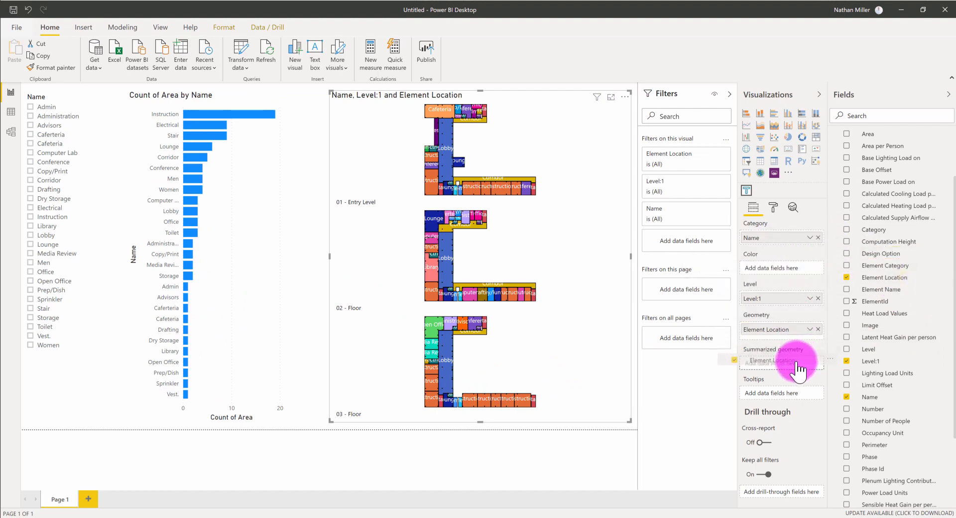
{"action": "left_click", "coordinate": [798, 372]}
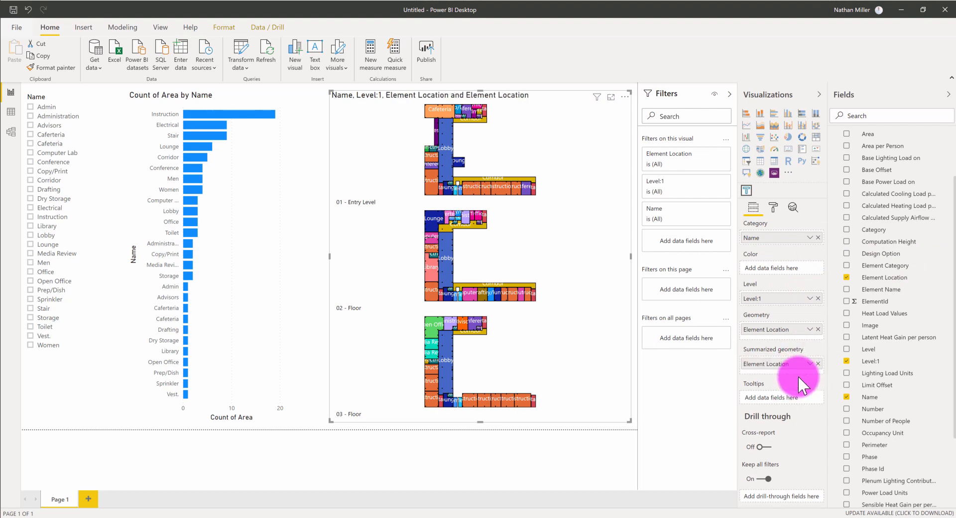
{"action": "left_click", "coordinate": [816, 364]}
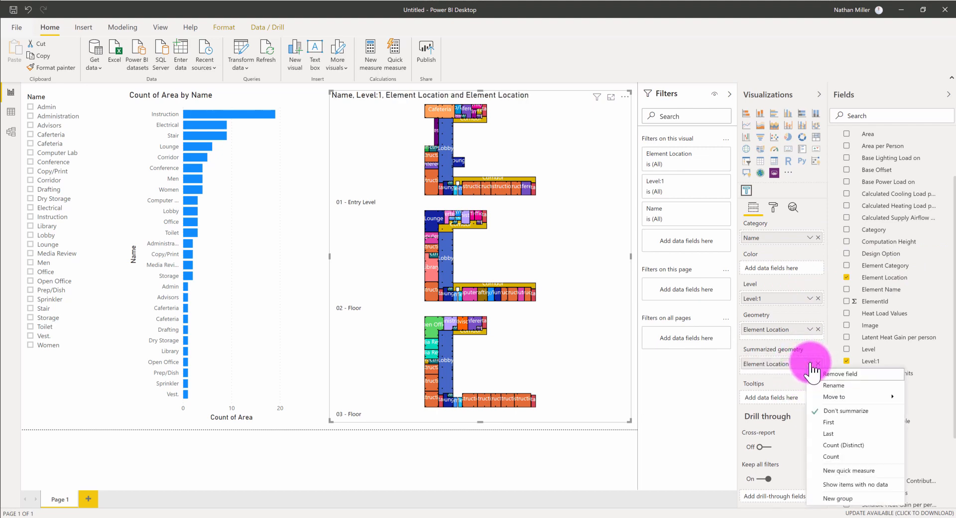
{"action": "mouse_move", "coordinate": [829, 422]}
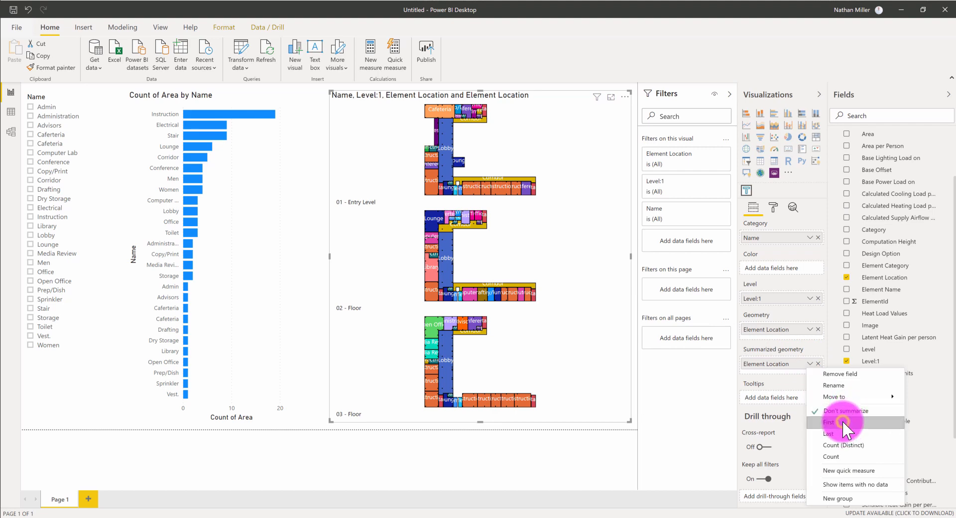
{"action": "left_click", "coordinate": [830, 423]}
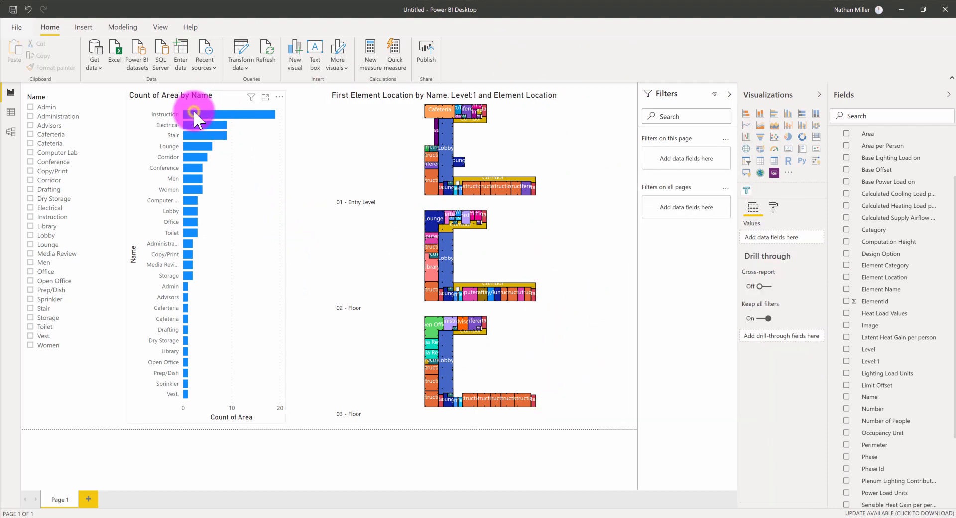
Filter the floor plans from the chart by Electrical, Stair, Lounge and Instruction bars, then clear it
{"action": "left_click", "coordinate": [201, 119]}
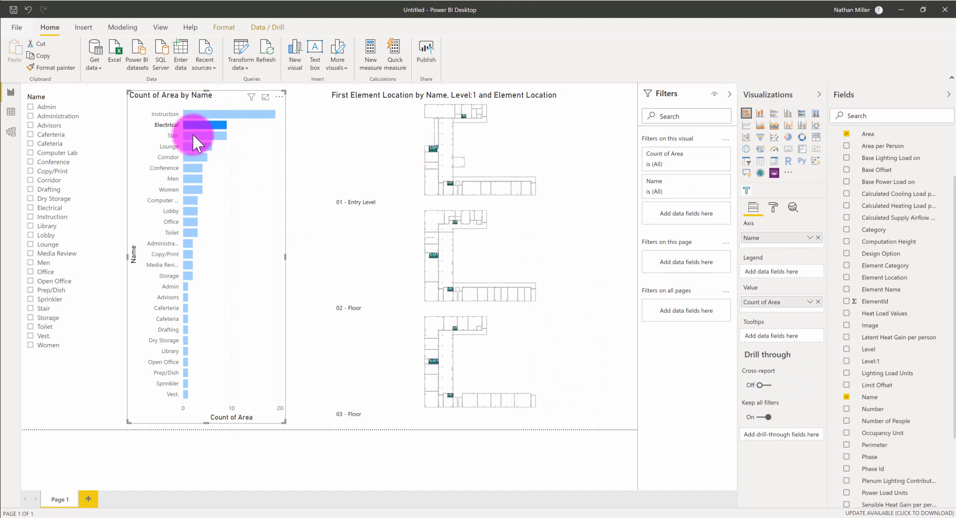
{"action": "left_click", "coordinate": [207, 135]}
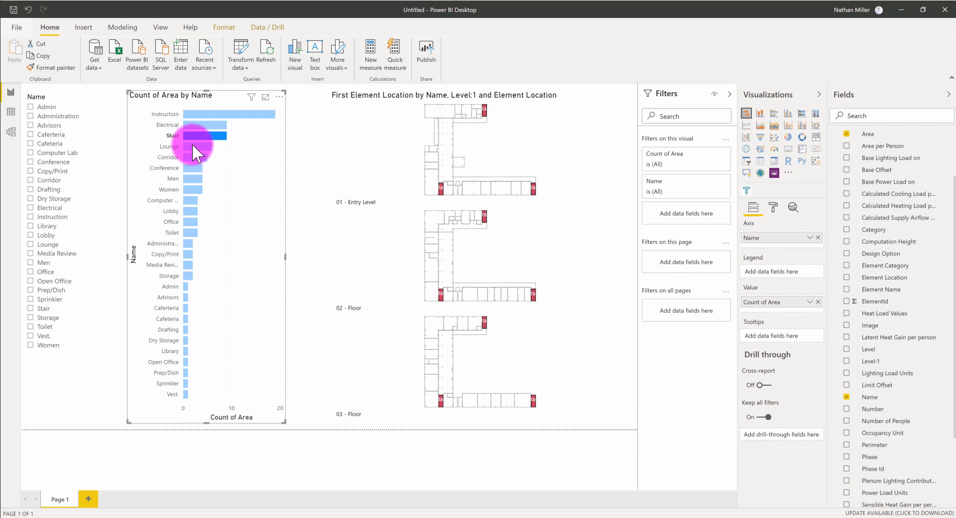
{"action": "mouse_move", "coordinate": [195, 147]}
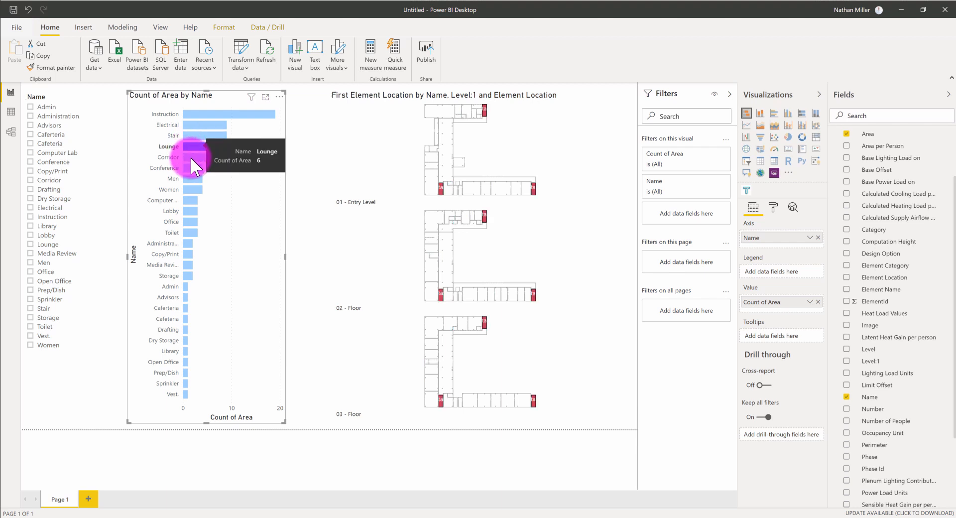
{"action": "left_click", "coordinate": [207, 115]}
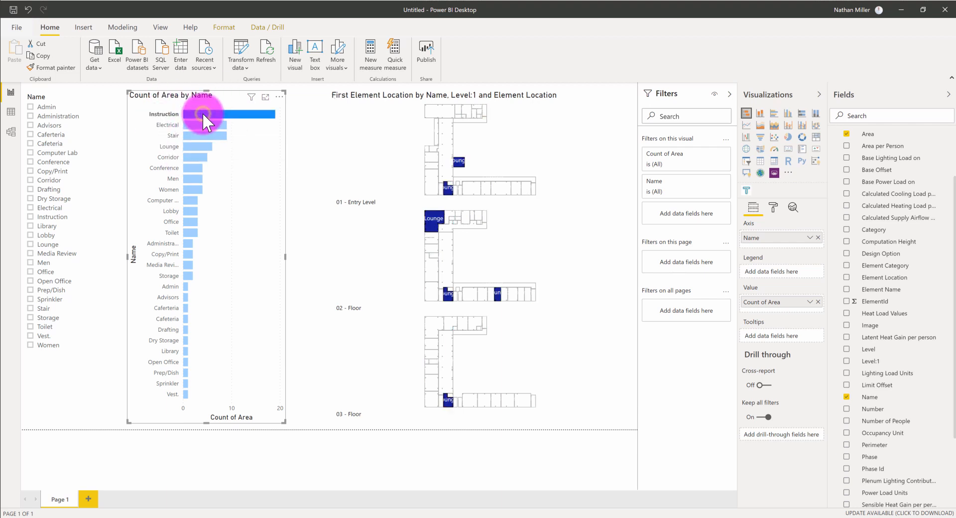
{"action": "left_click", "coordinate": [207, 113]}
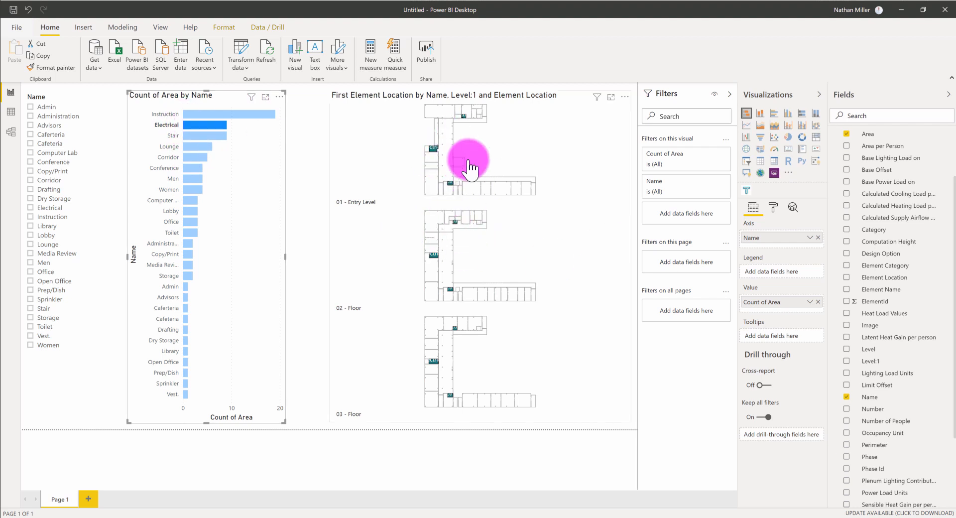
{"action": "mouse_move", "coordinate": [566, 389]}
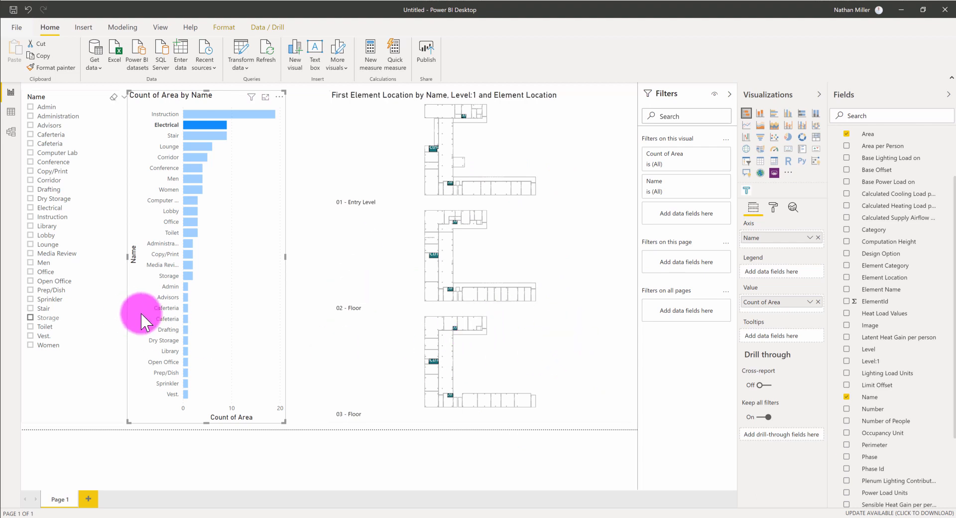
{"action": "left_click", "coordinate": [195, 114]}
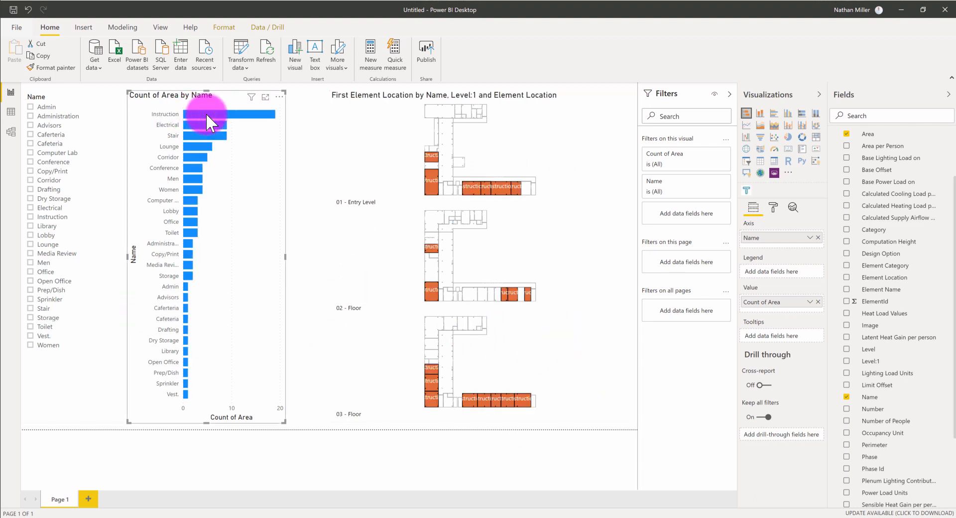
{"action": "left_click", "coordinate": [213, 136]}
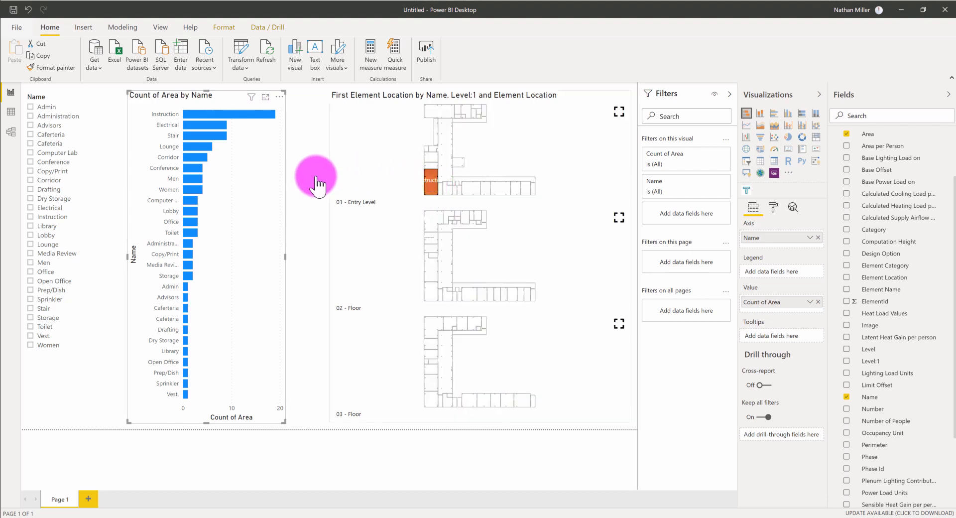
{"action": "mouse_move", "coordinate": [380, 178]}
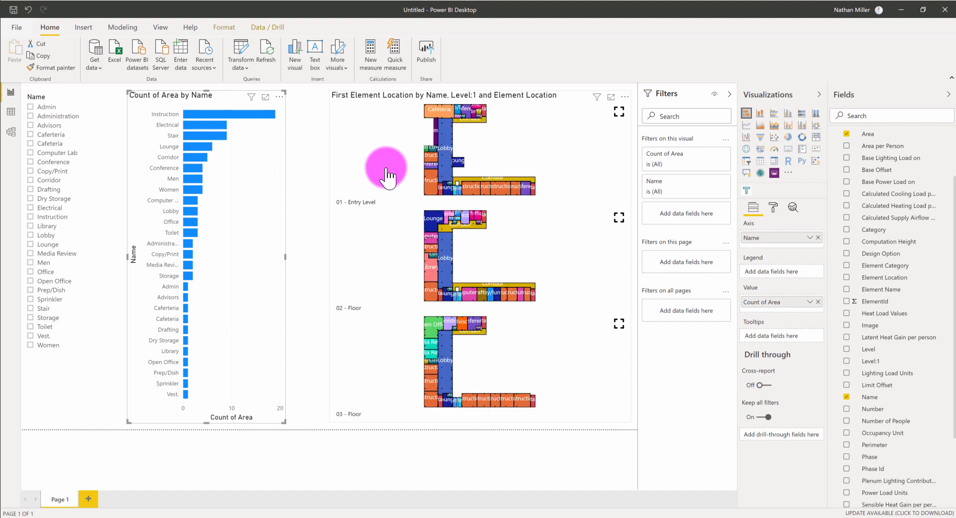
{"action": "mouse_move", "coordinate": [498, 264]}
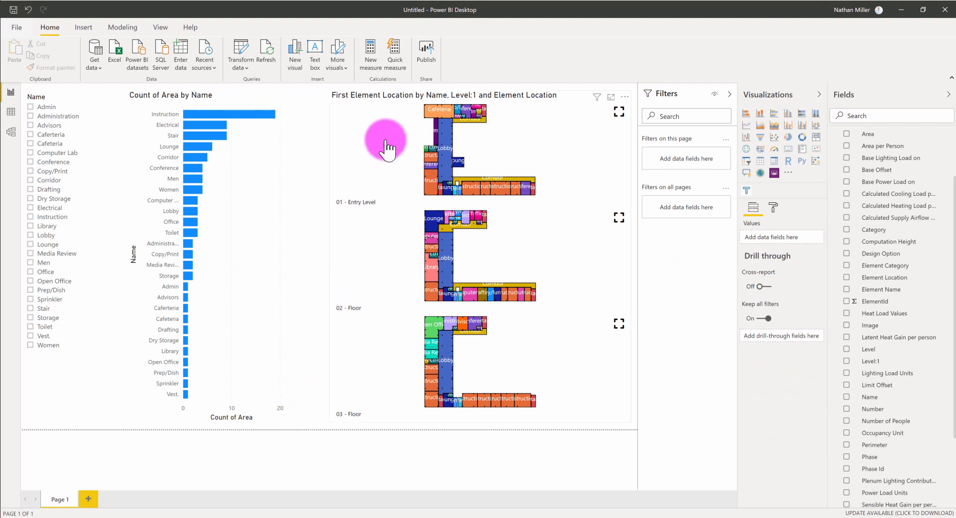
{"action": "mouse_move", "coordinate": [21, 354]}
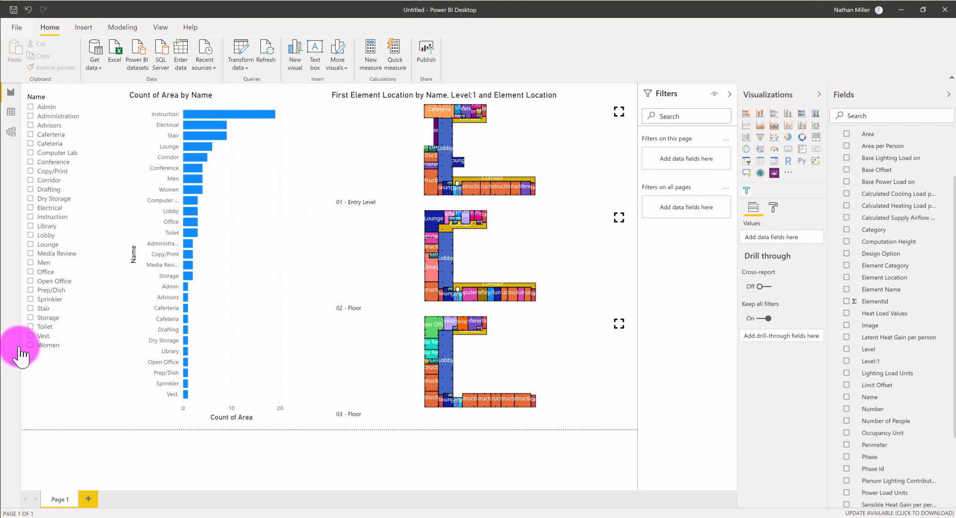
{"action": "mouse_move", "coordinate": [55, 427]}
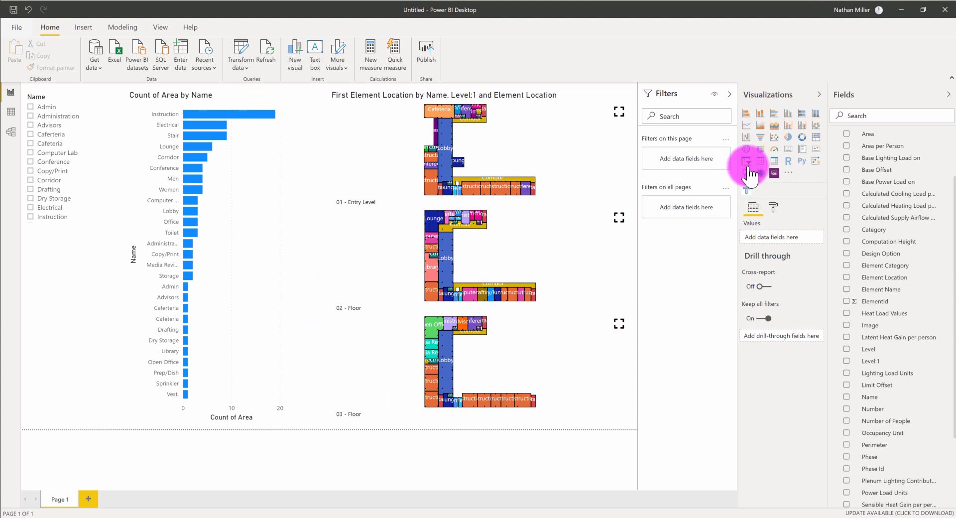
{"action": "mouse_move", "coordinate": [747, 164]}
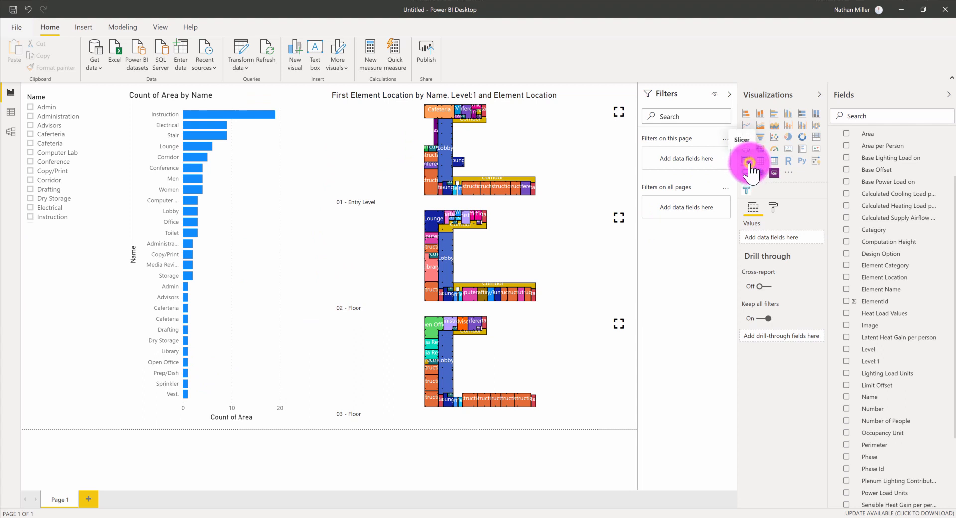
Add a Level:1 slicer beneath the room names and test selecting a level
{"action": "left_click", "coordinate": [748, 161]}
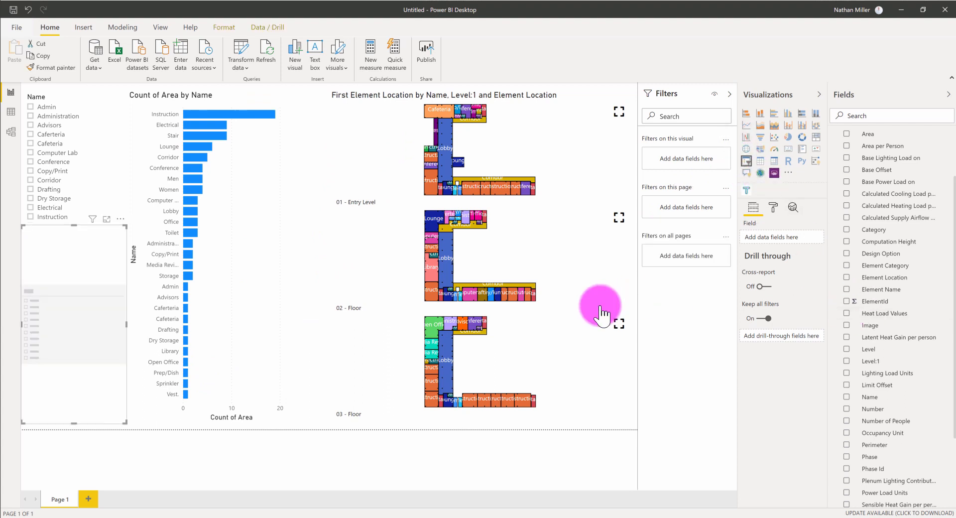
{"action": "mouse_move", "coordinate": [826, 405]}
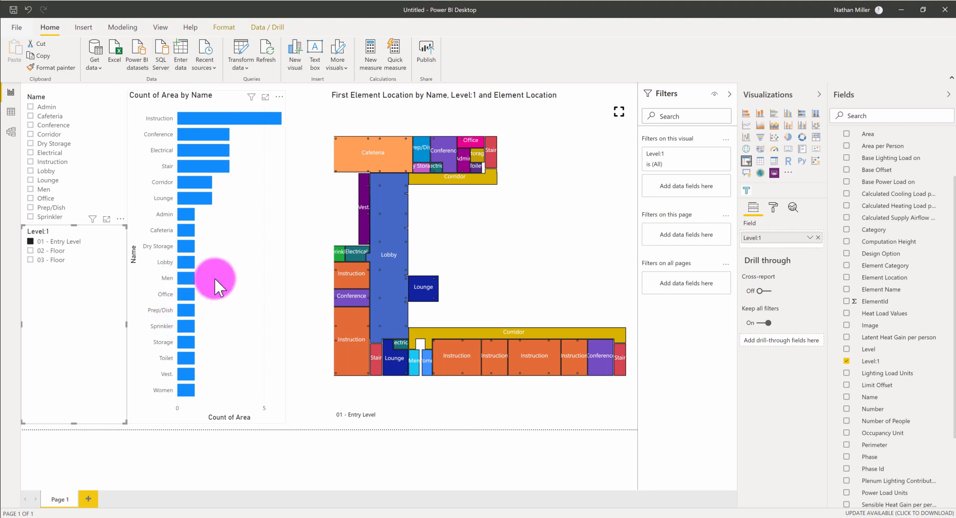
{"action": "mouse_move", "coordinate": [536, 189]}
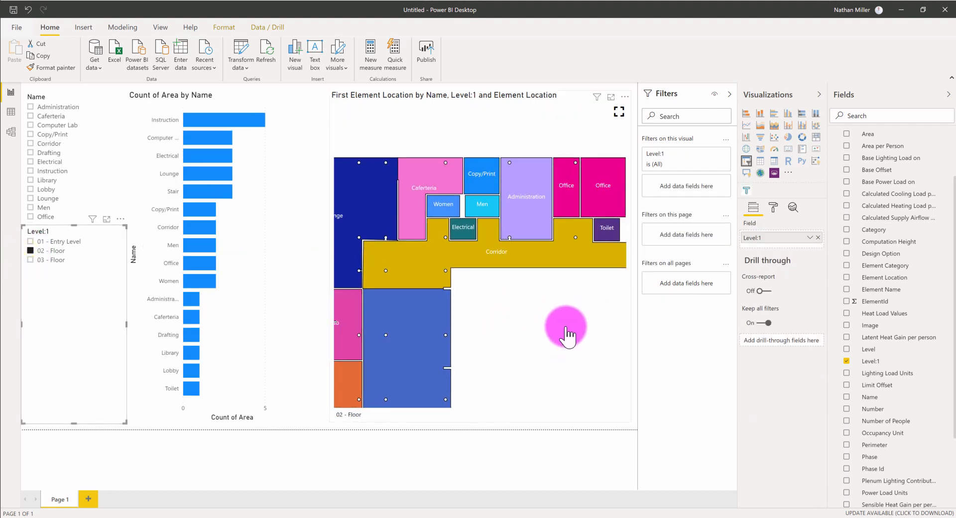
{"action": "left_click", "coordinate": [31, 251]}
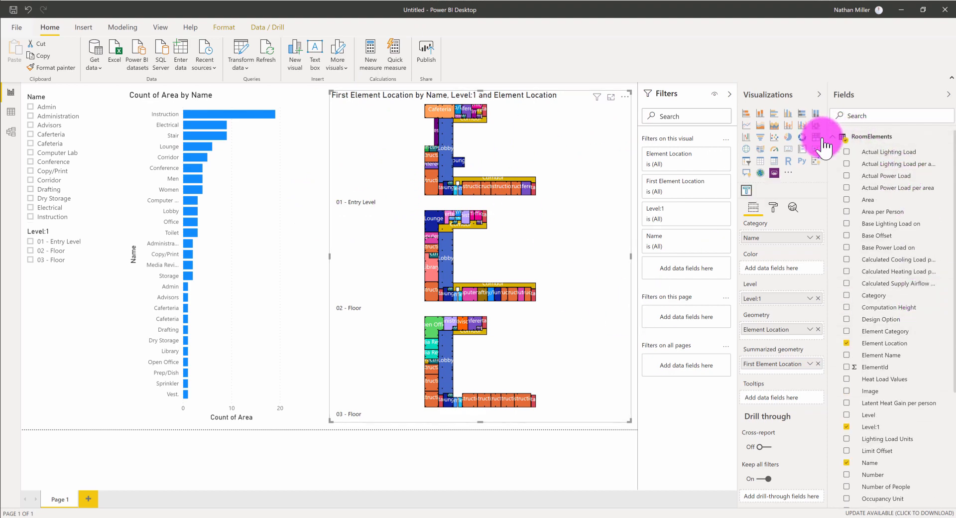
{"action": "mouse_move", "coordinate": [833, 142]}
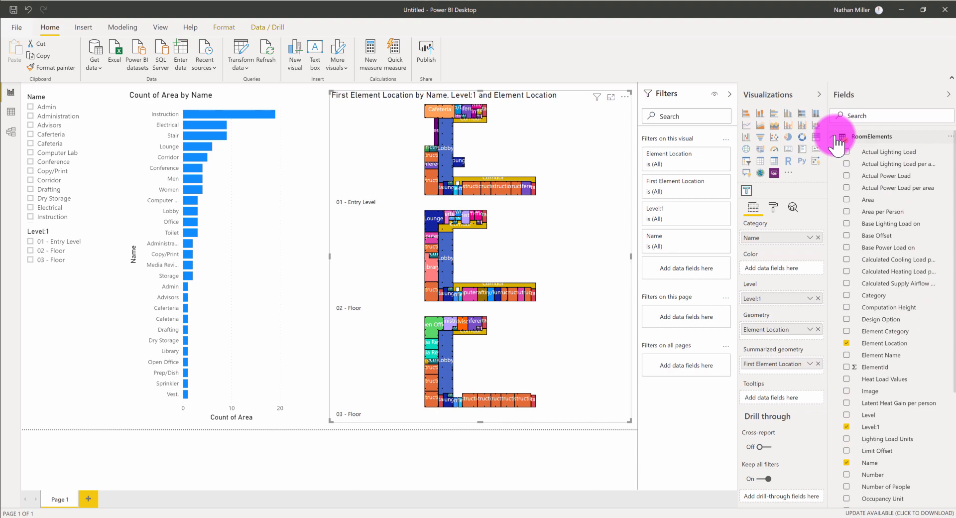